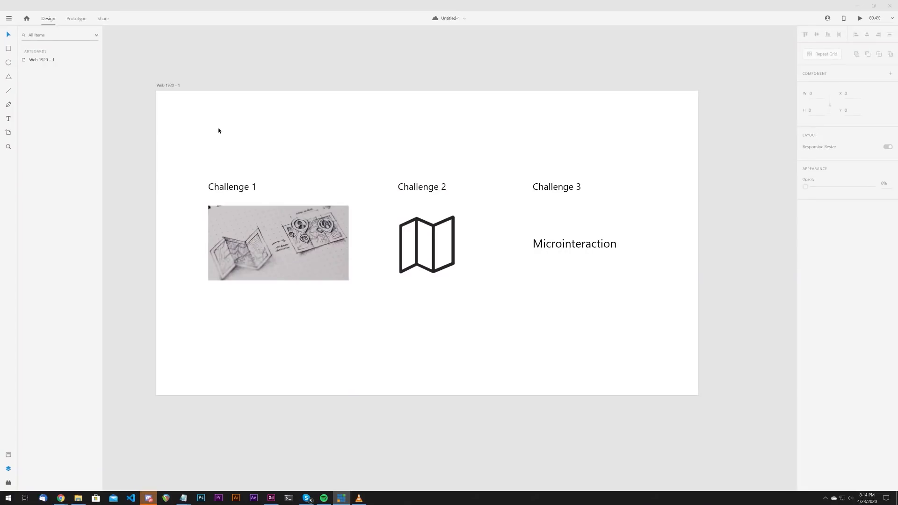
mouse_move(212, 133)
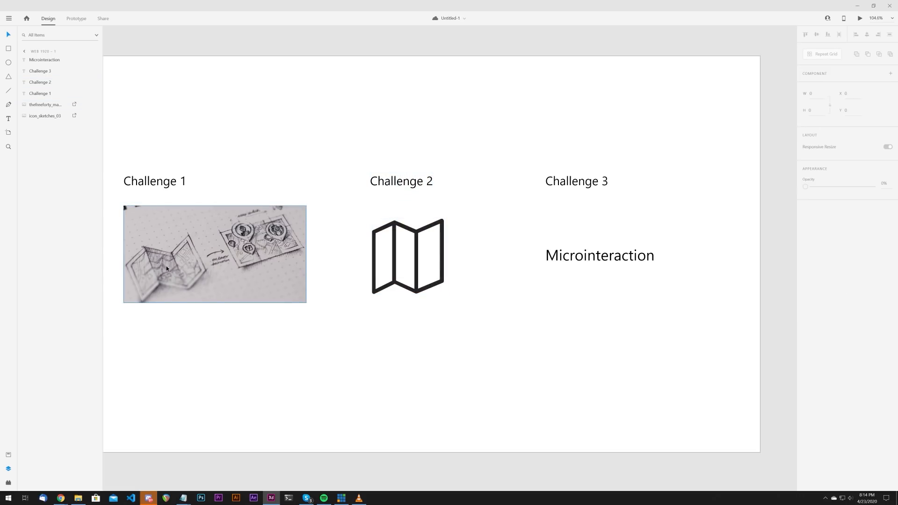
mouse_move(202, 271)
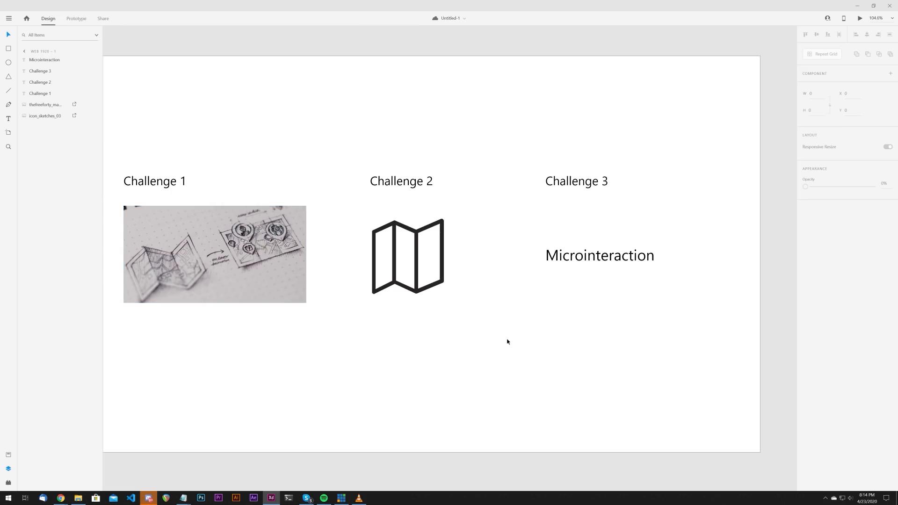
mouse_move(357, 153)
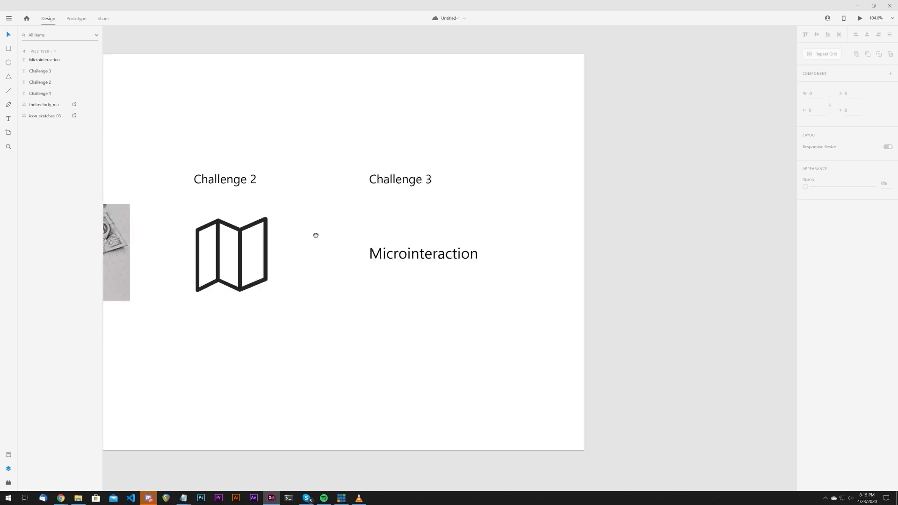
Select and deselect board items, then switch to the icons8 Animated Icons page
click(424, 253)
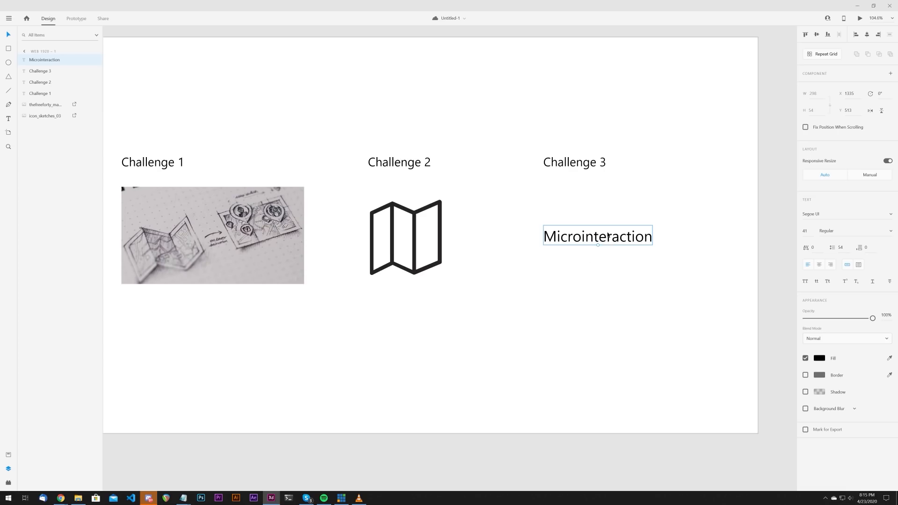
click(424, 232)
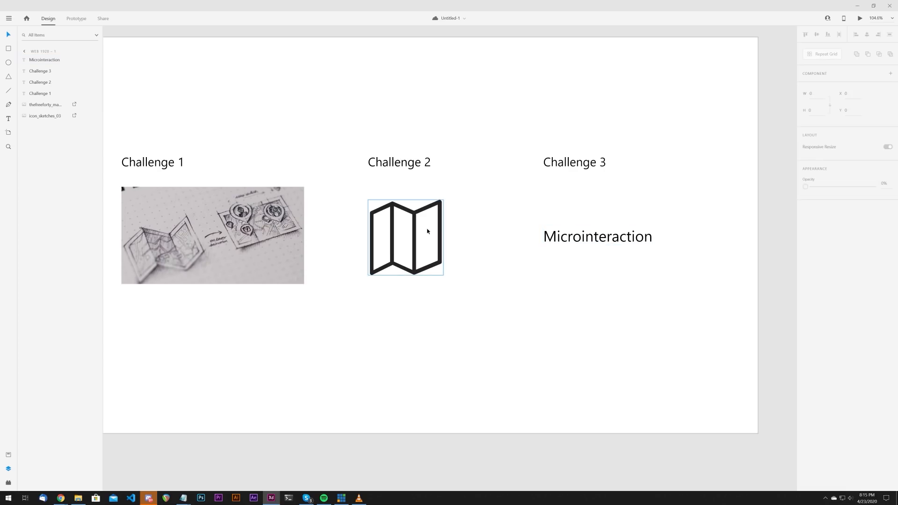
mouse_move(409, 245)
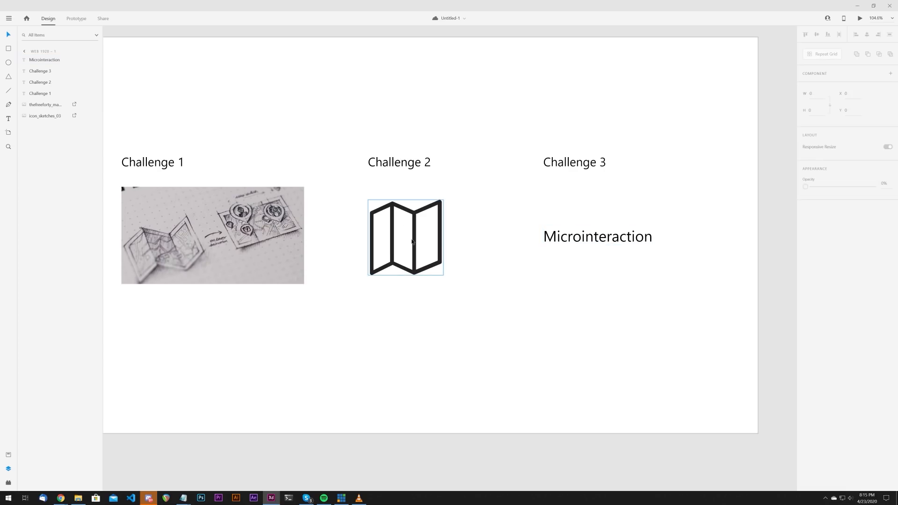
mouse_move(418, 263)
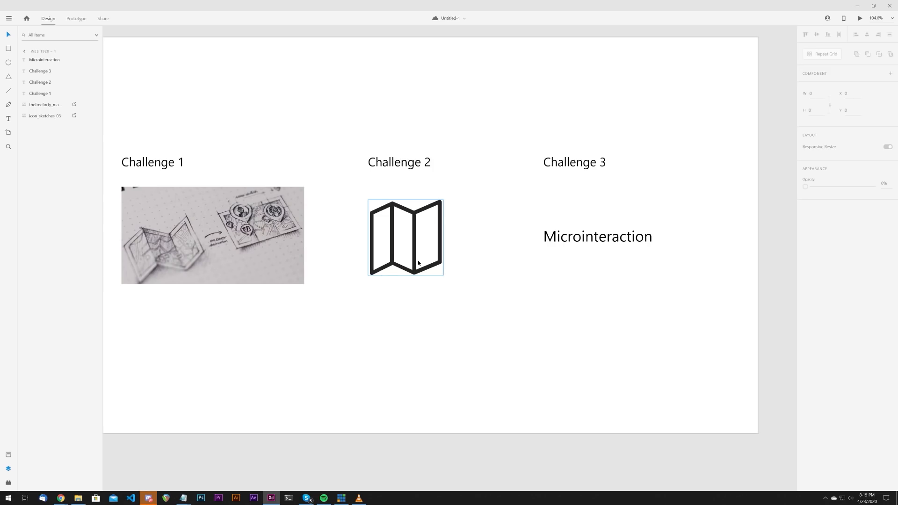
click(505, 275)
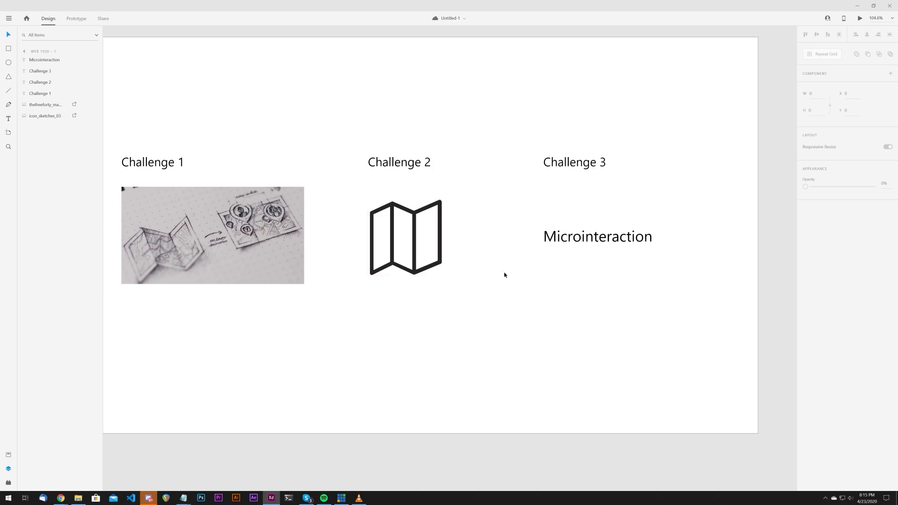
mouse_move(488, 279)
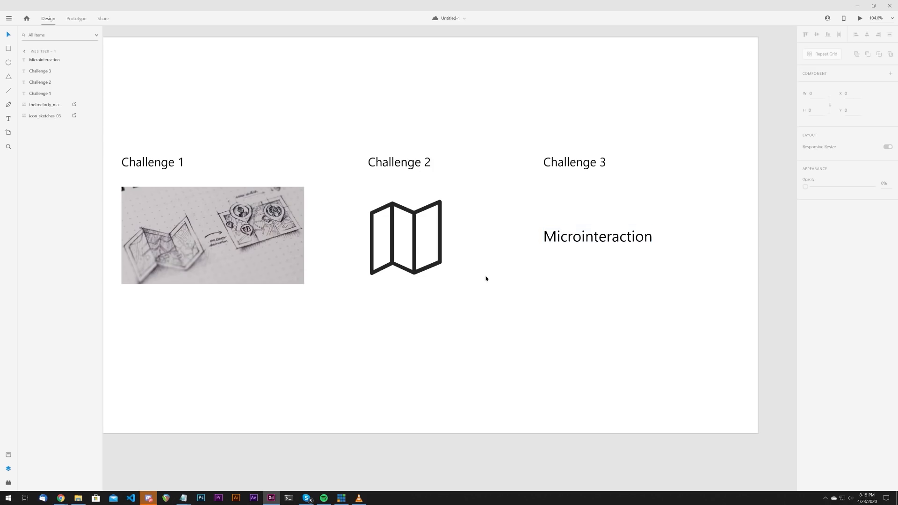
mouse_move(390, 363)
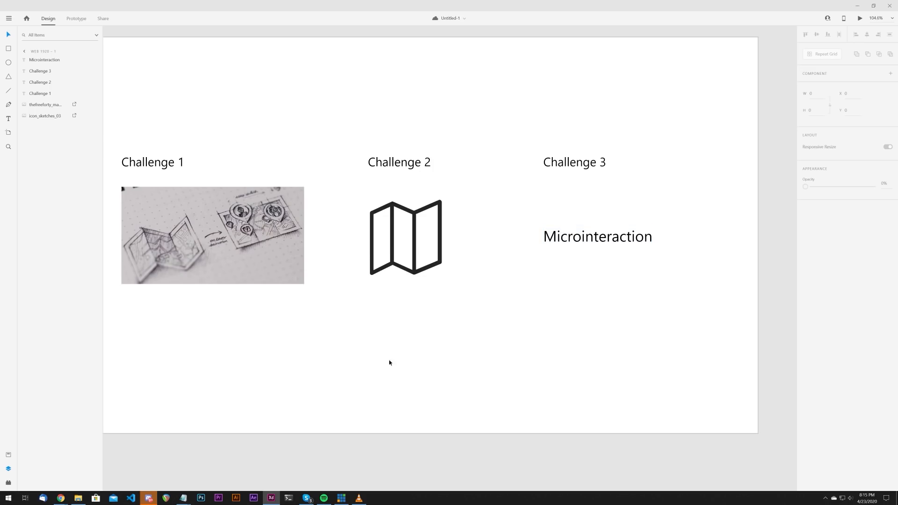
click(407, 243)
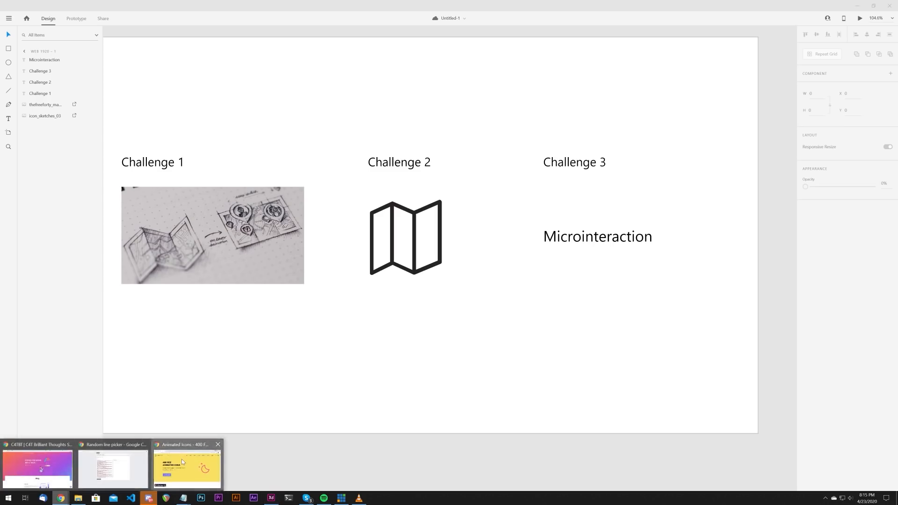
click(185, 468)
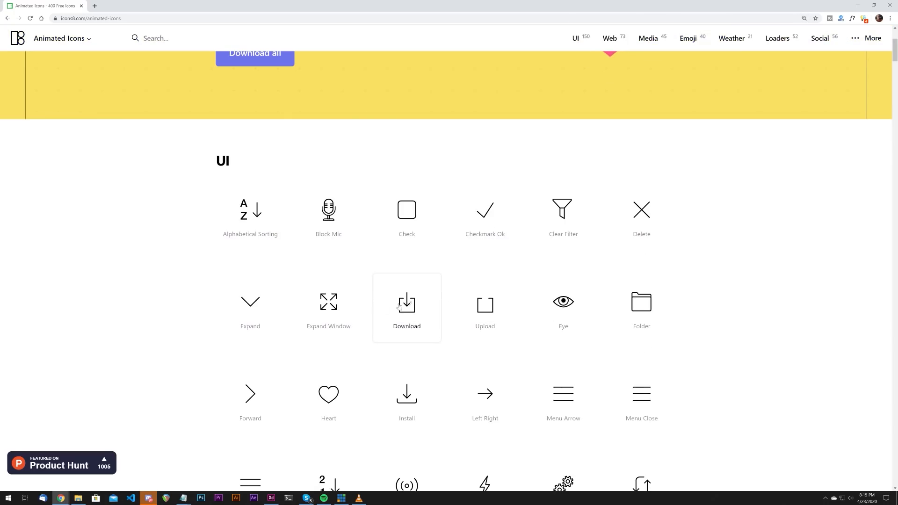
mouse_move(258, 310)
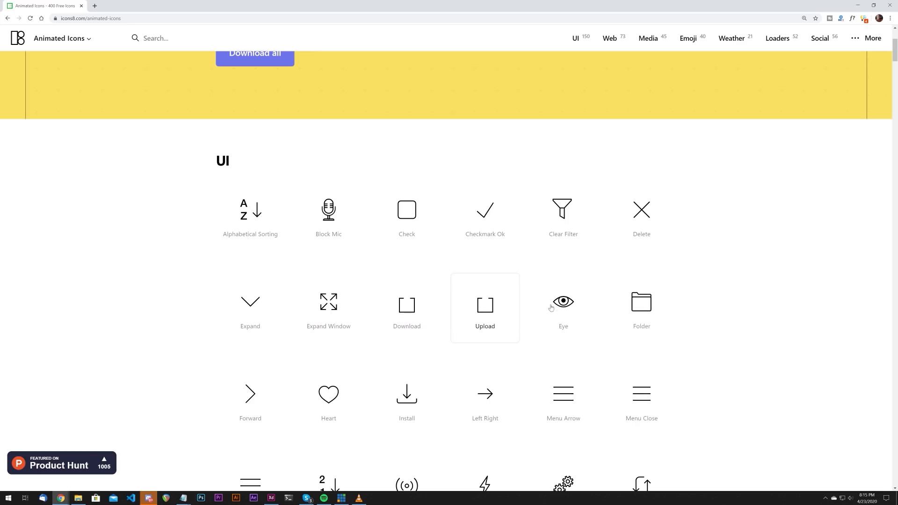
mouse_move(648, 215)
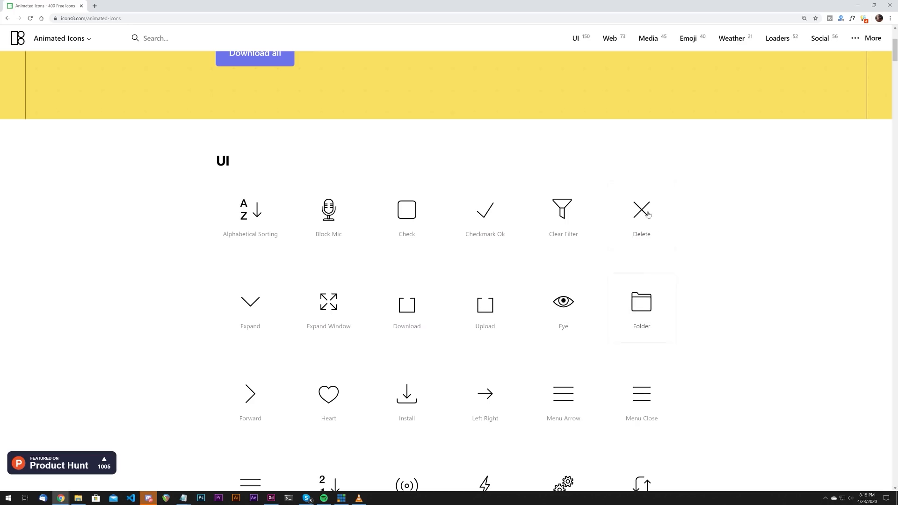
mouse_move(490, 220)
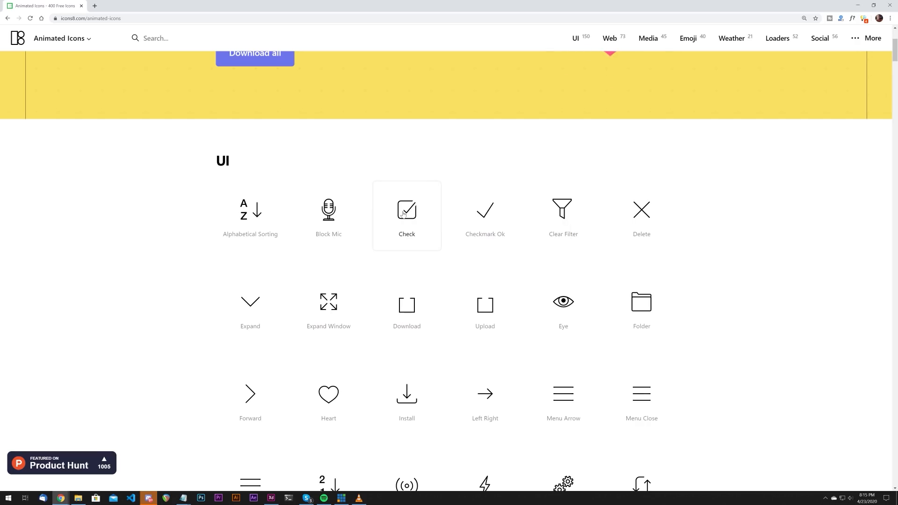
mouse_move(420, 204)
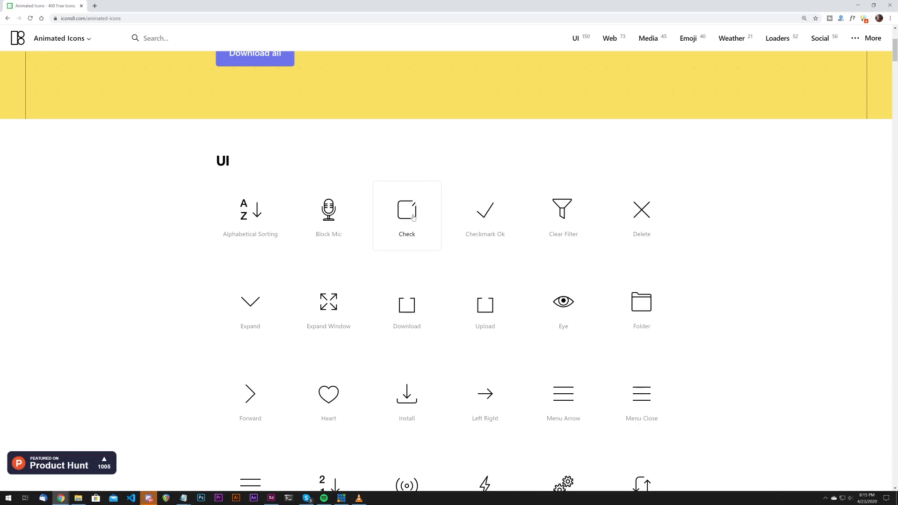
mouse_move(331, 223)
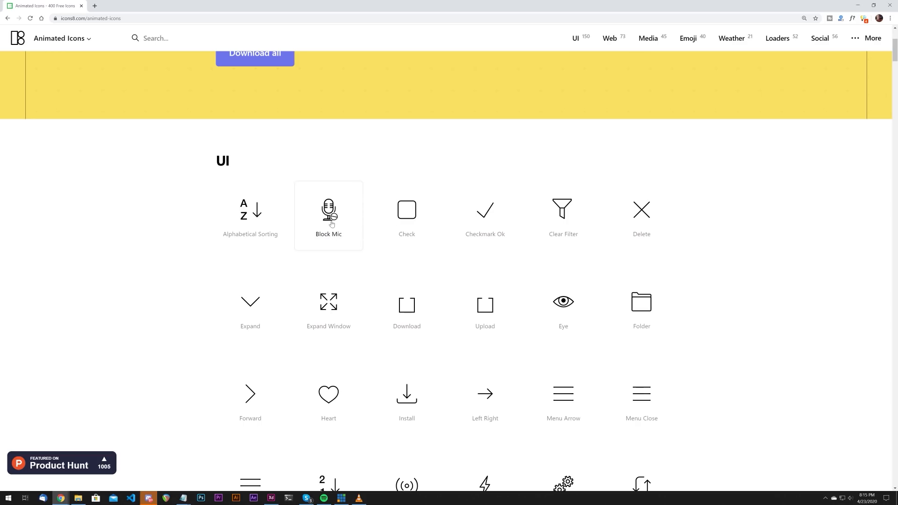
mouse_move(419, 221)
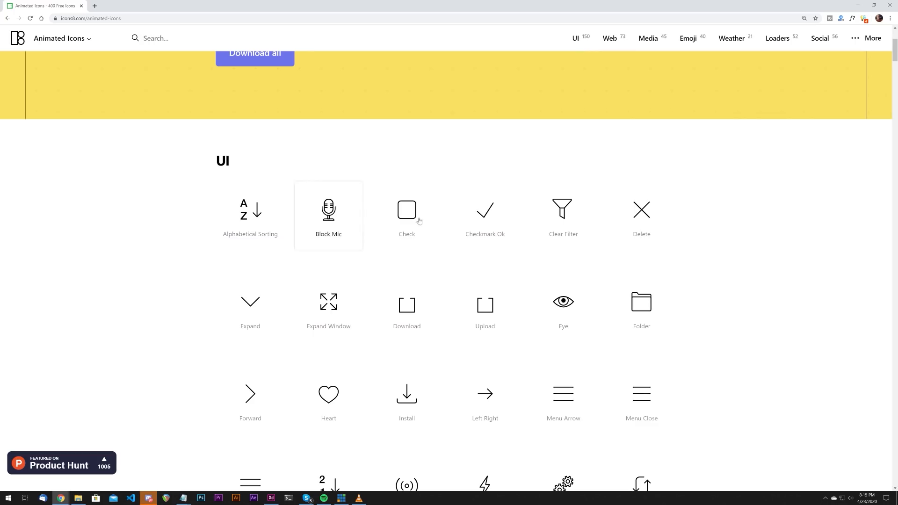
mouse_move(564, 303)
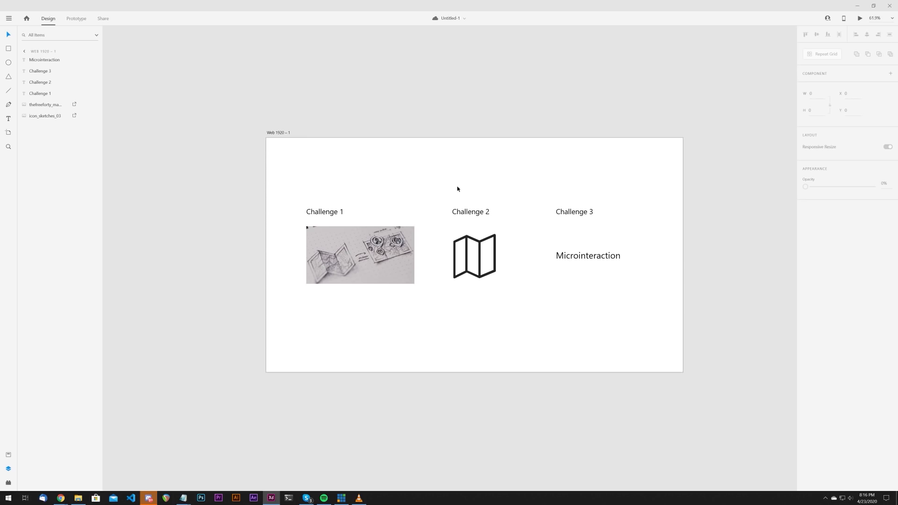
mouse_move(537, 203)
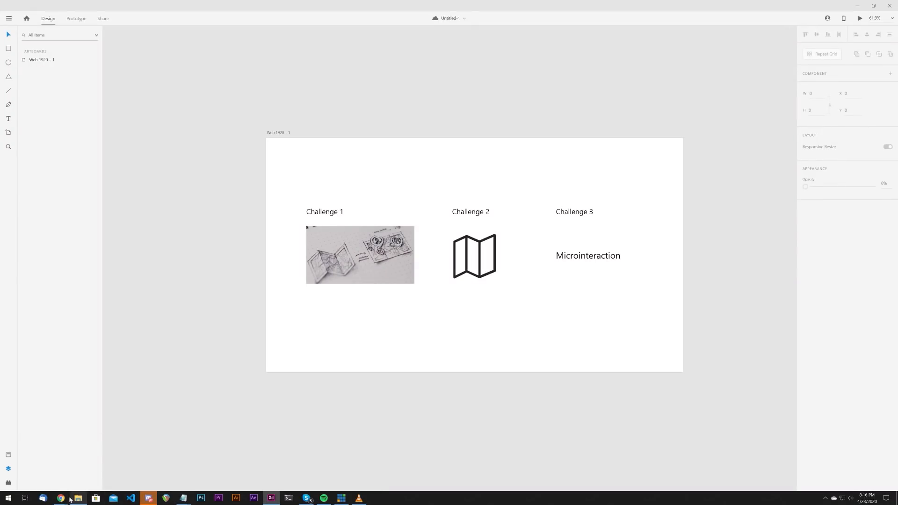
click(60, 498)
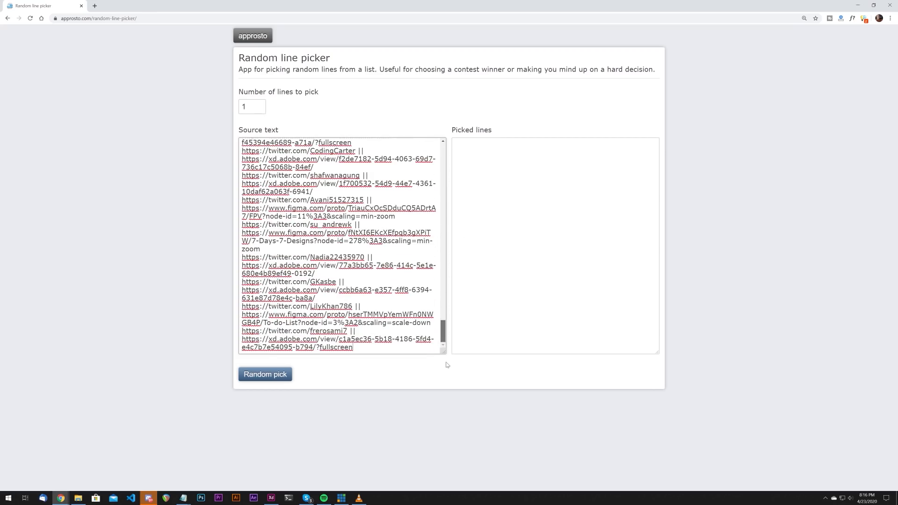
click(265, 374)
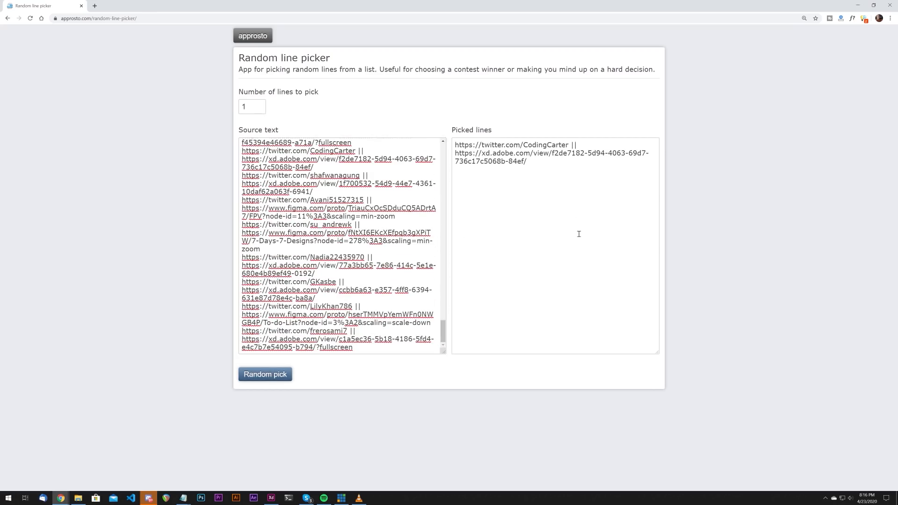
double_click(513, 145)
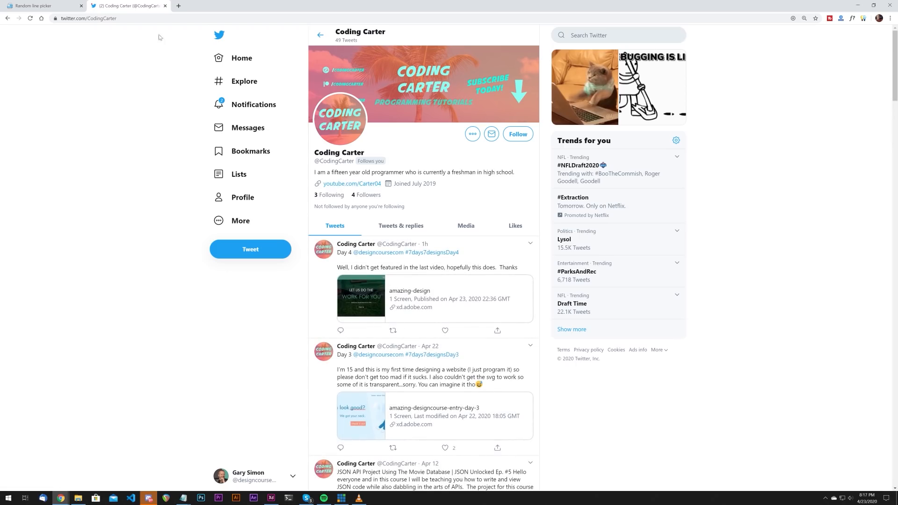
click(42, 6)
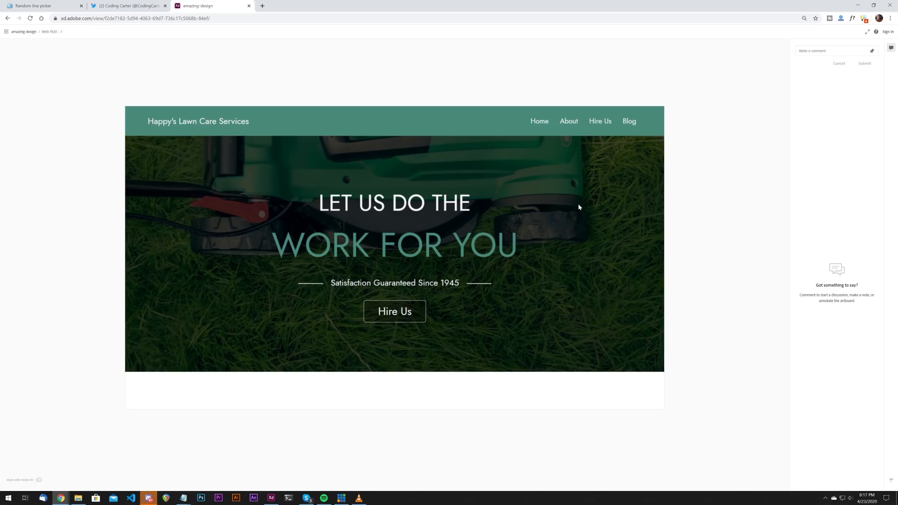
mouse_move(360, 231)
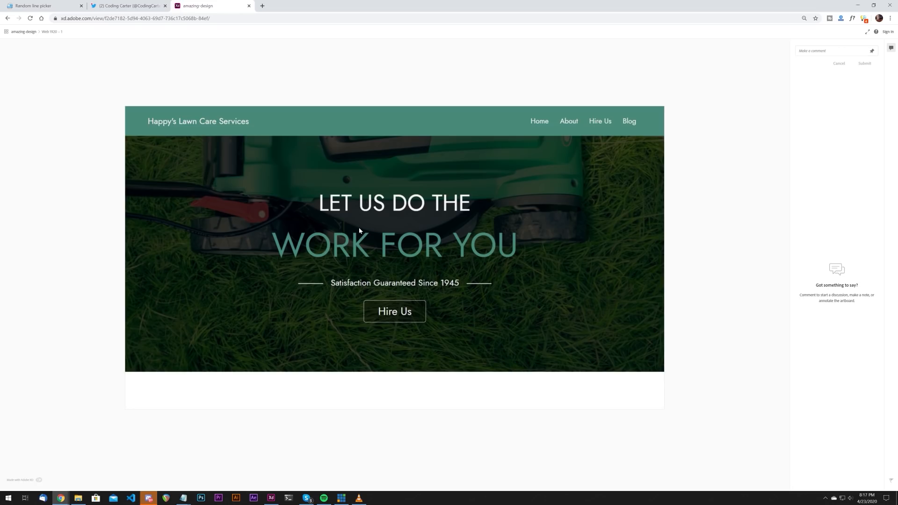
mouse_move(635, 139)
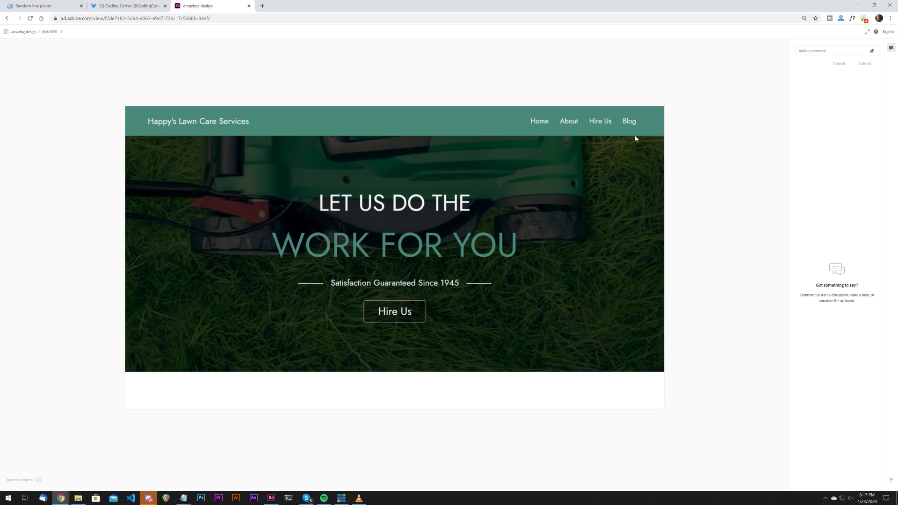
mouse_move(402, 207)
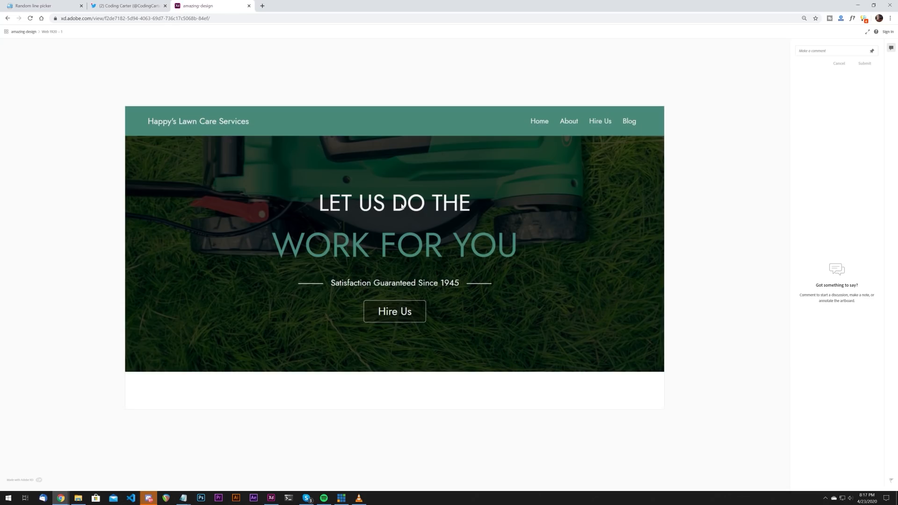
mouse_move(338, 261)
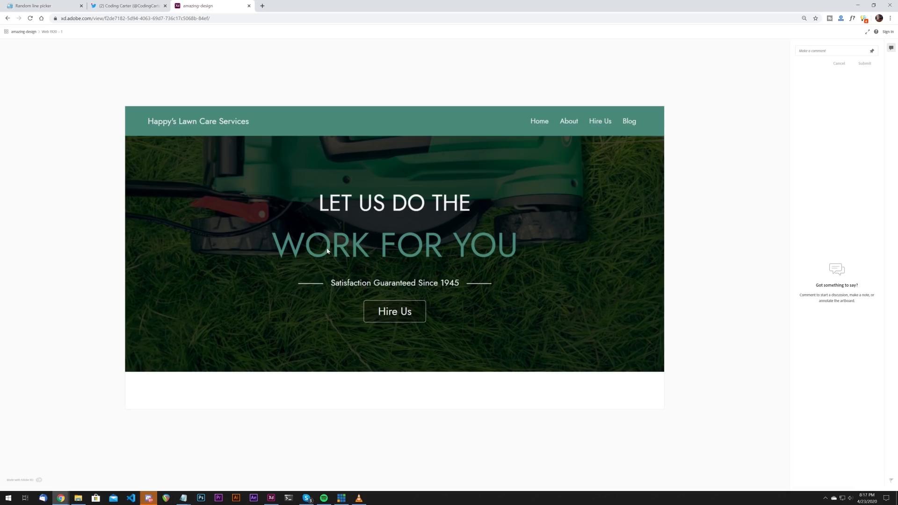
mouse_move(229, 197)
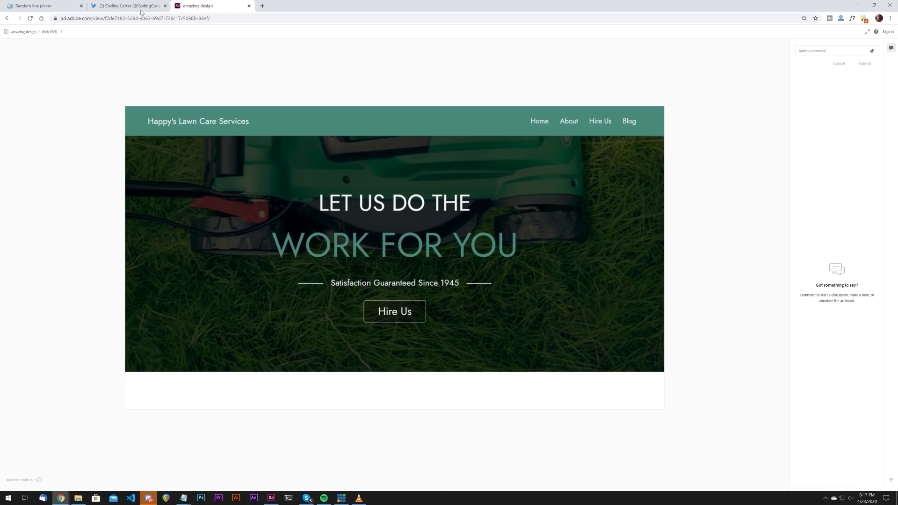
mouse_move(142, 11)
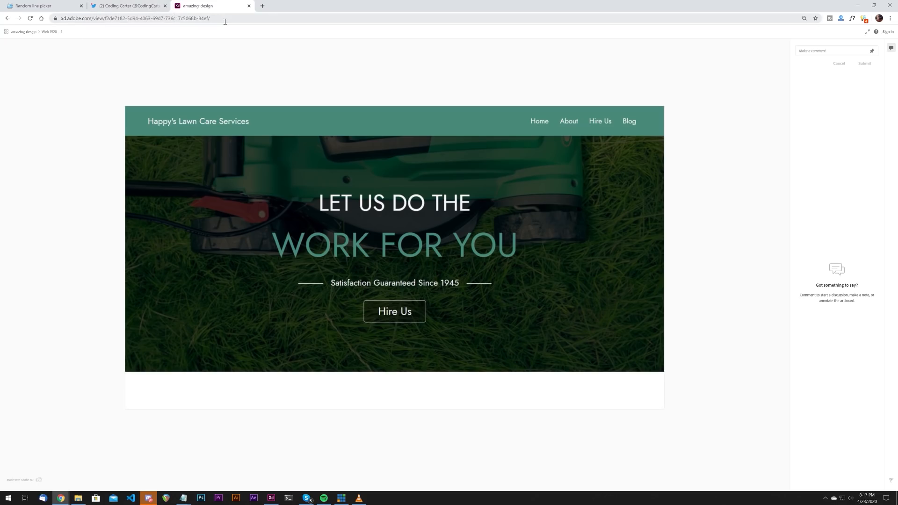
mouse_move(127, 6)
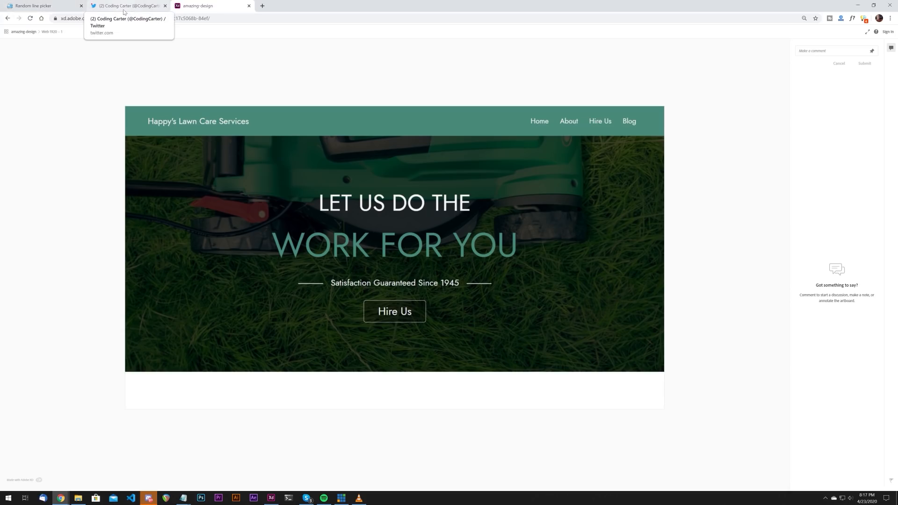
mouse_move(132, 8)
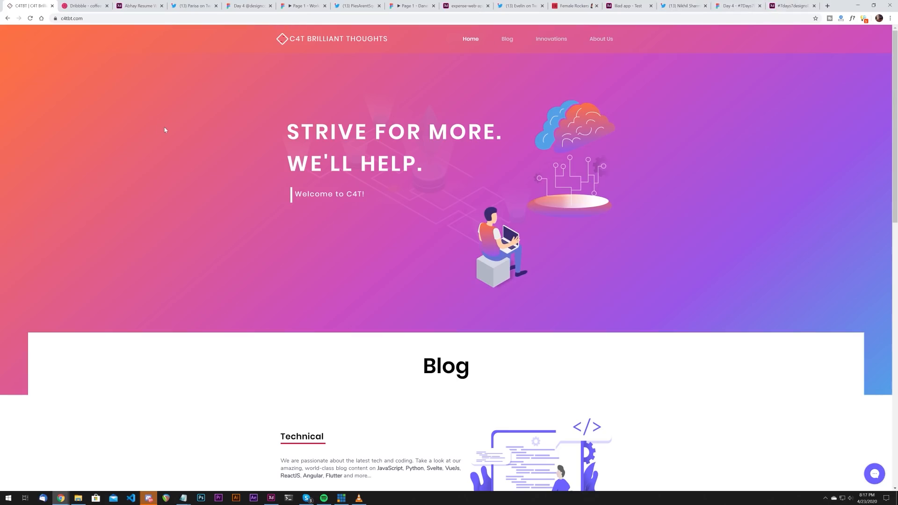
Scroll through C4T's Technical, Technology and Smart Innovations blogs, then back to the banner
scroll(down, 3)
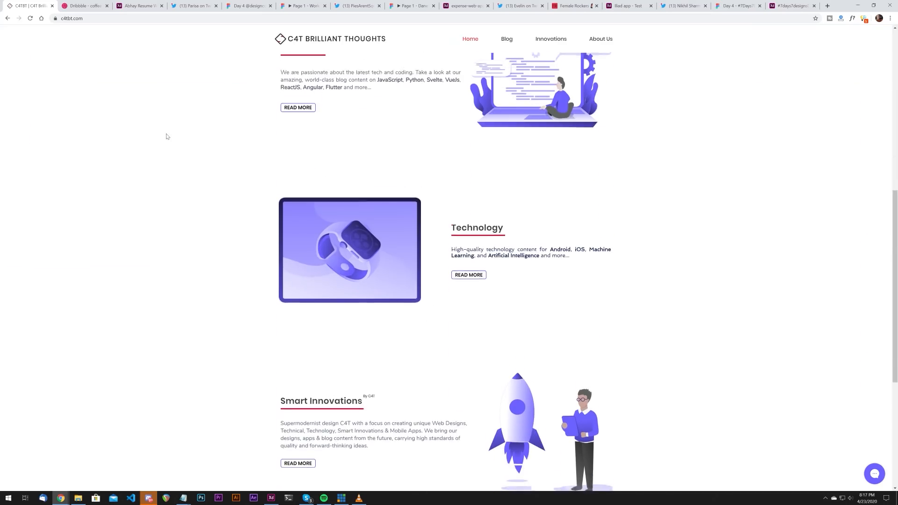
scroll(up, 3)
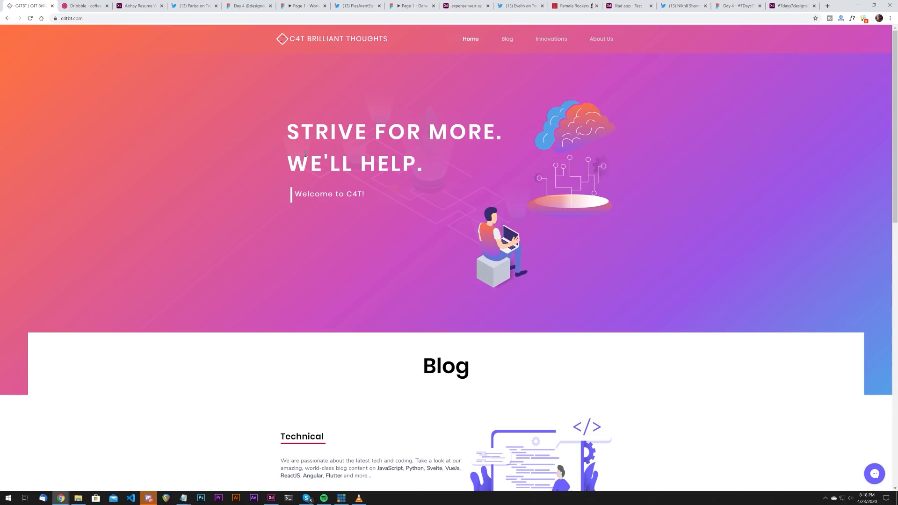
mouse_move(378, 235)
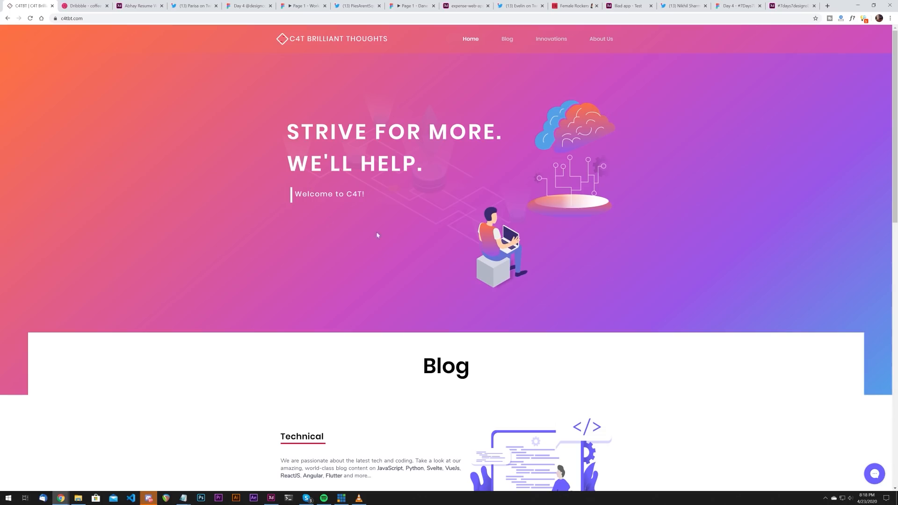
scroll(down, 3)
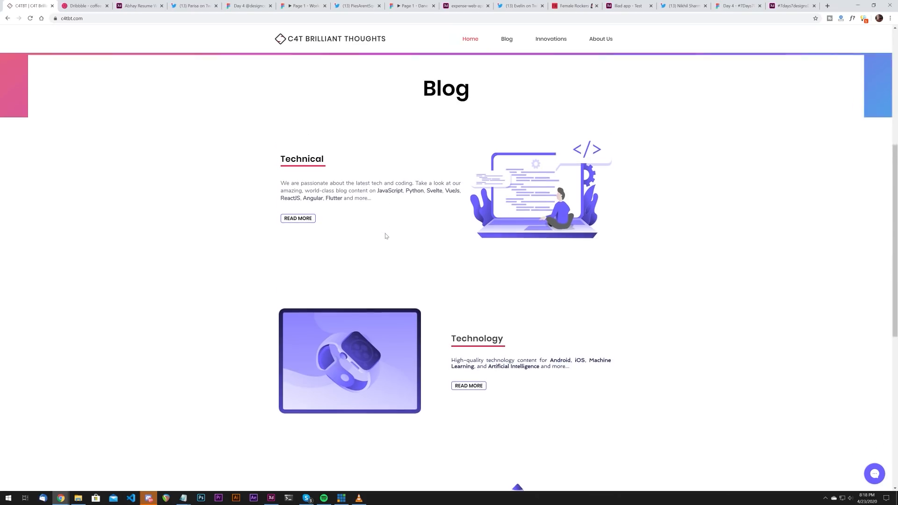
scroll(down, 3)
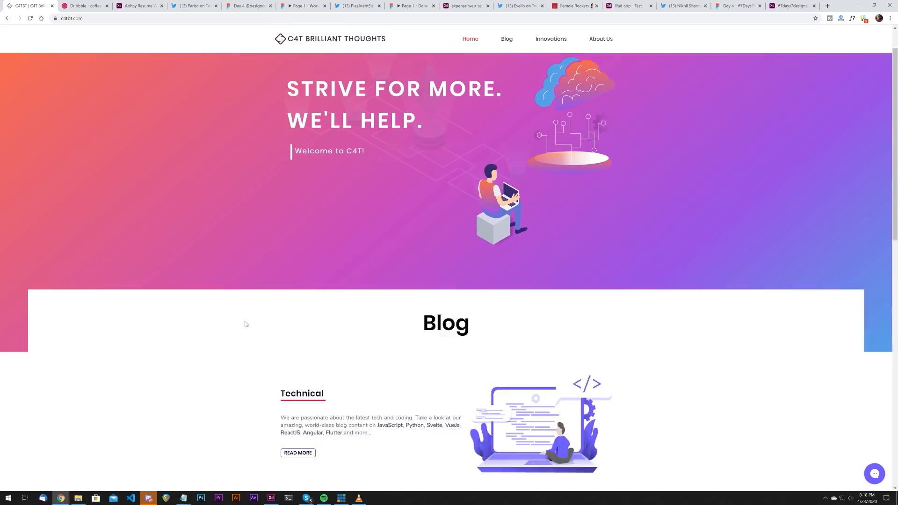
scroll(up, 3)
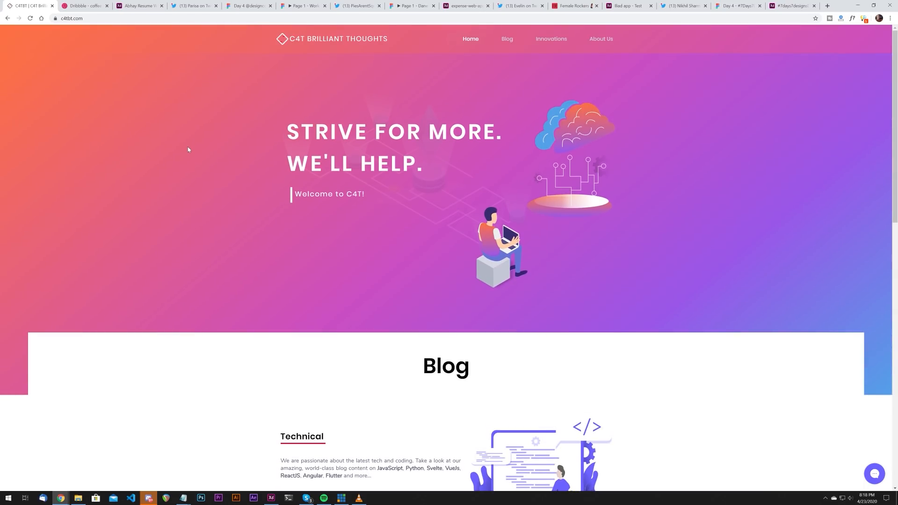
mouse_move(273, 55)
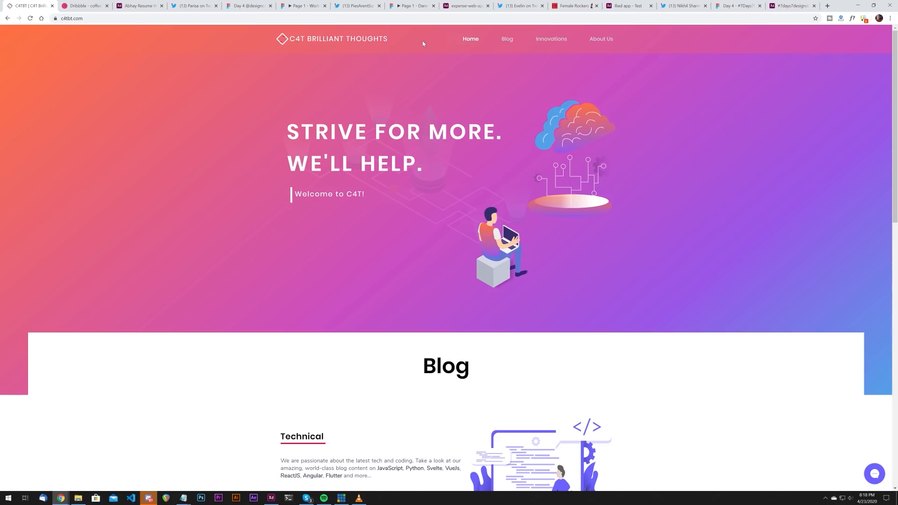
mouse_move(408, 88)
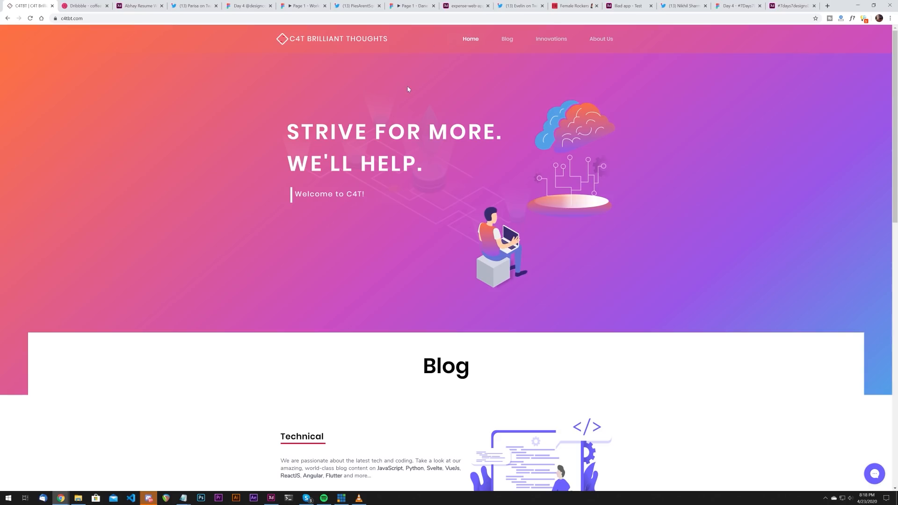
mouse_move(430, 70)
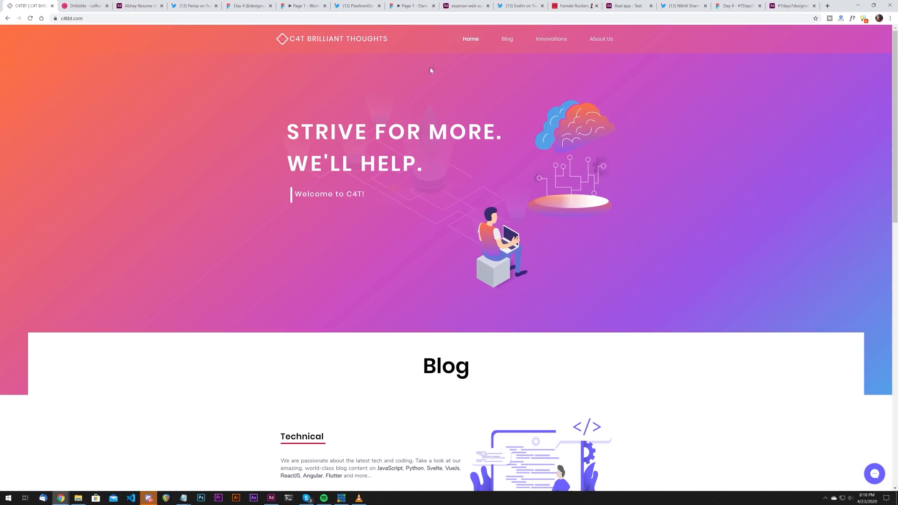
mouse_move(93, 31)
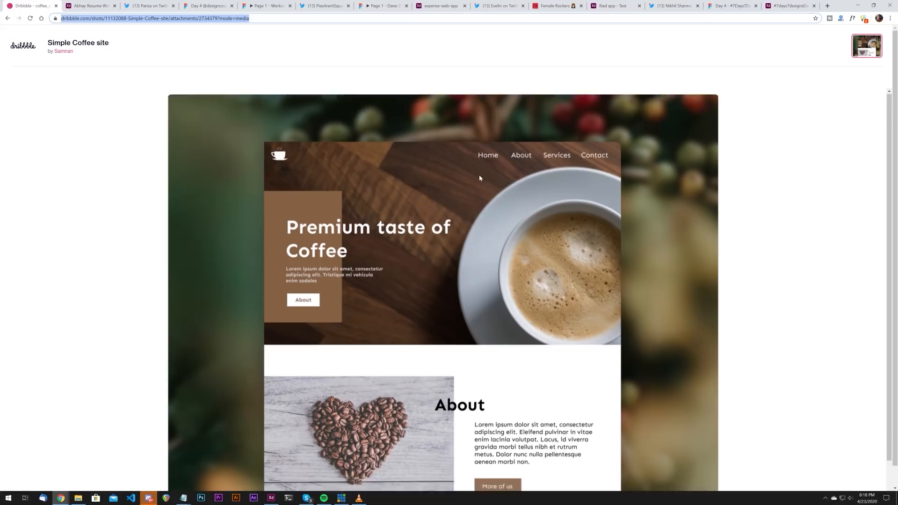
Scroll down Samnan's 'Simple Coffee site' shot to view its hero and About section
scroll(down, 3)
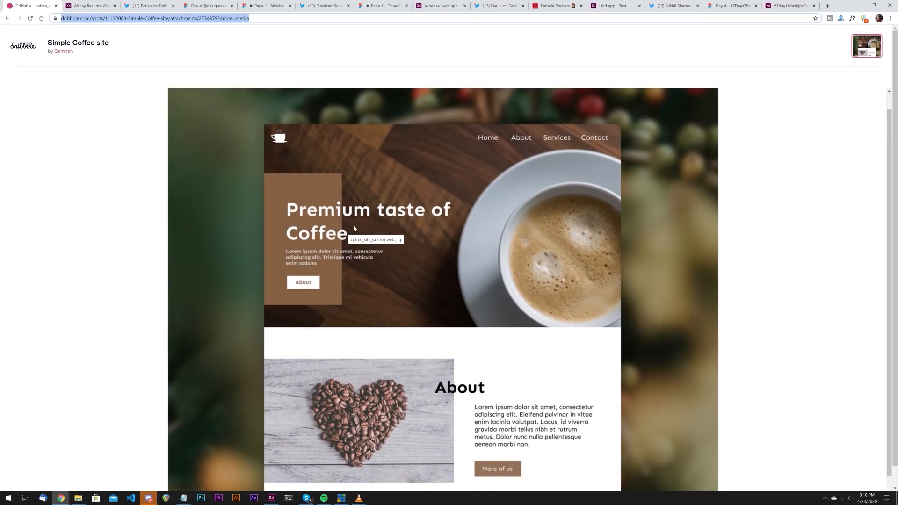
mouse_move(361, 265)
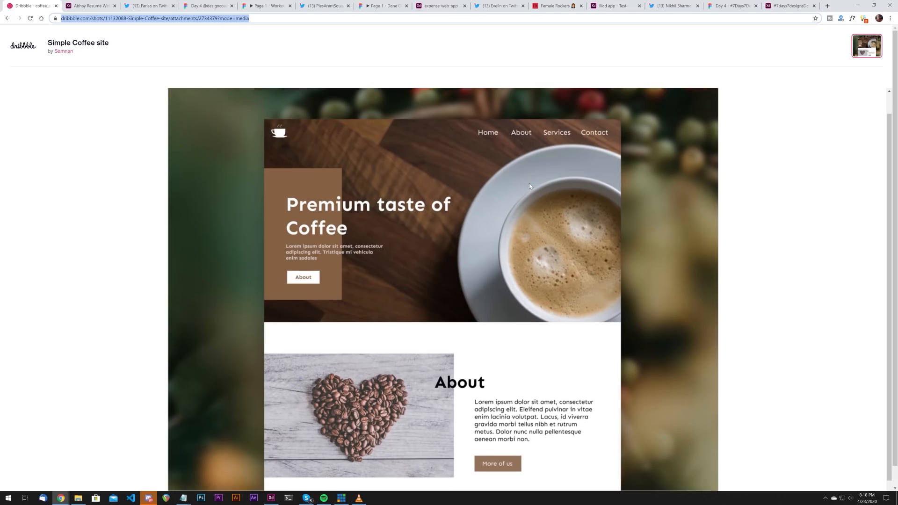
scroll(down, 3)
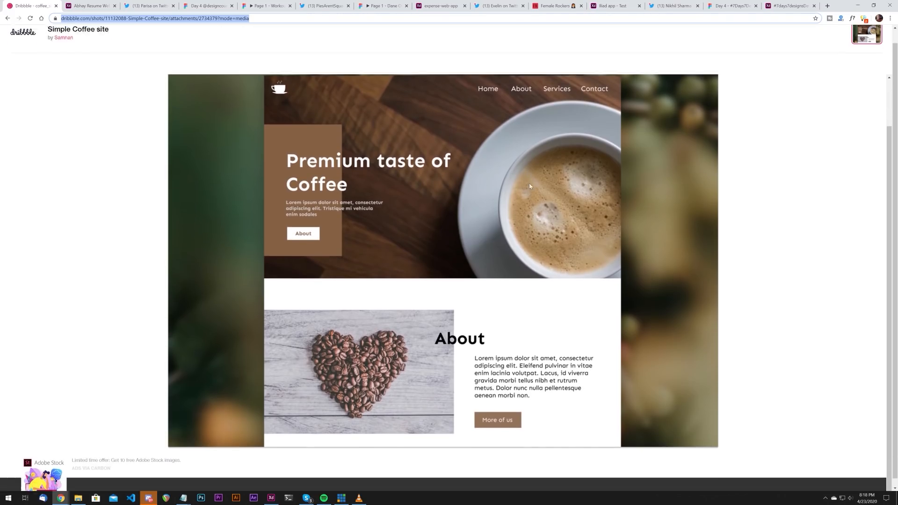
scroll(down, 3)
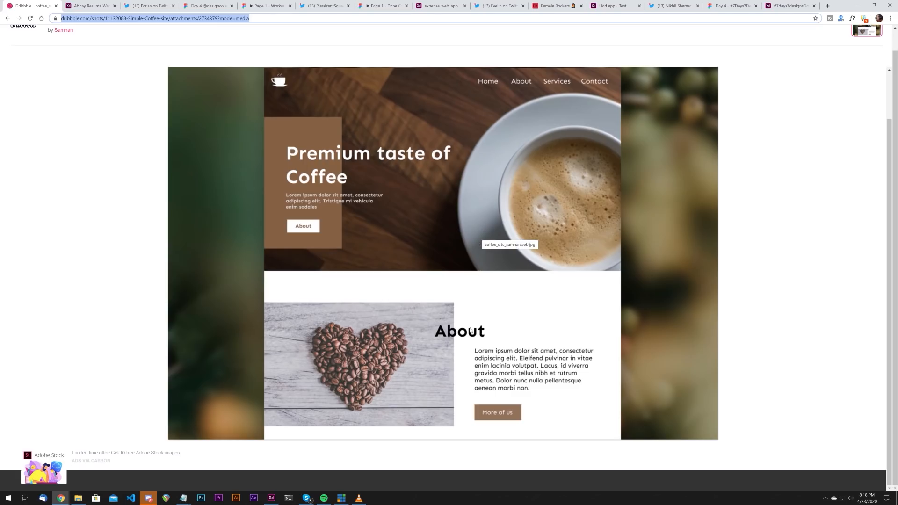
mouse_move(455, 340)
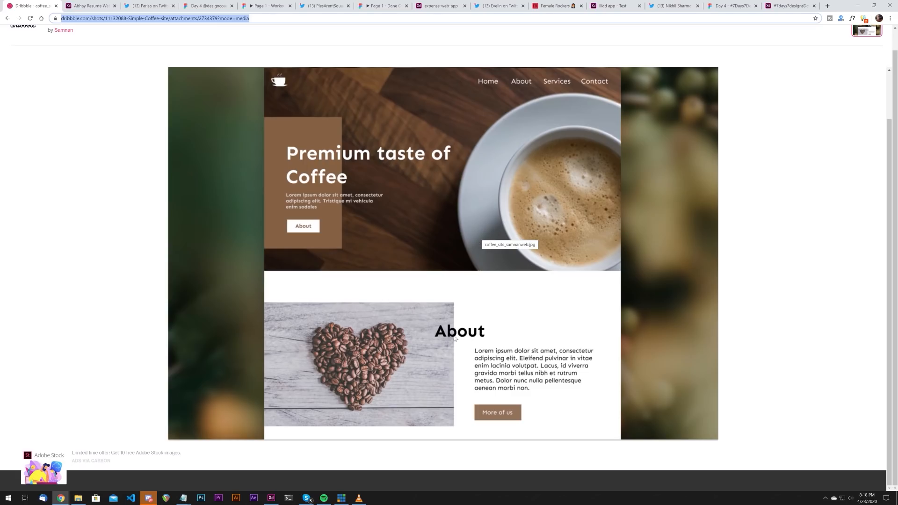
mouse_move(335, 155)
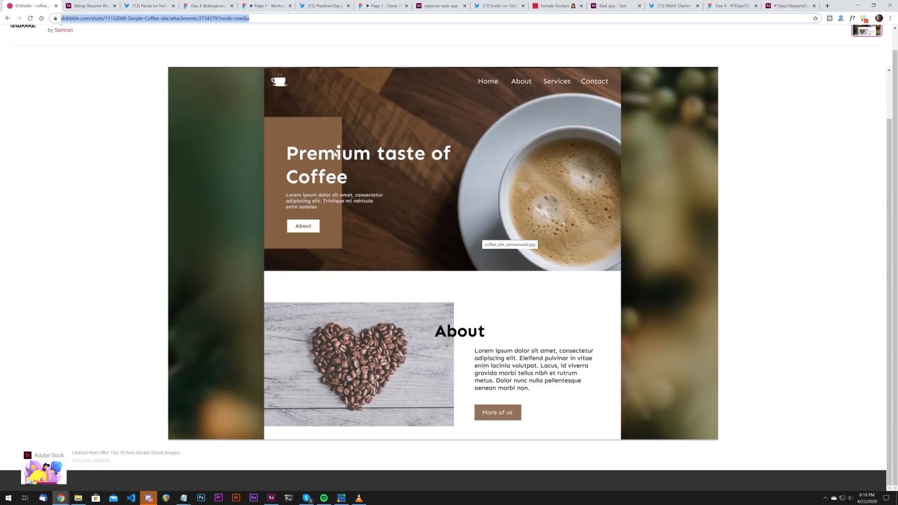
mouse_move(79, 21)
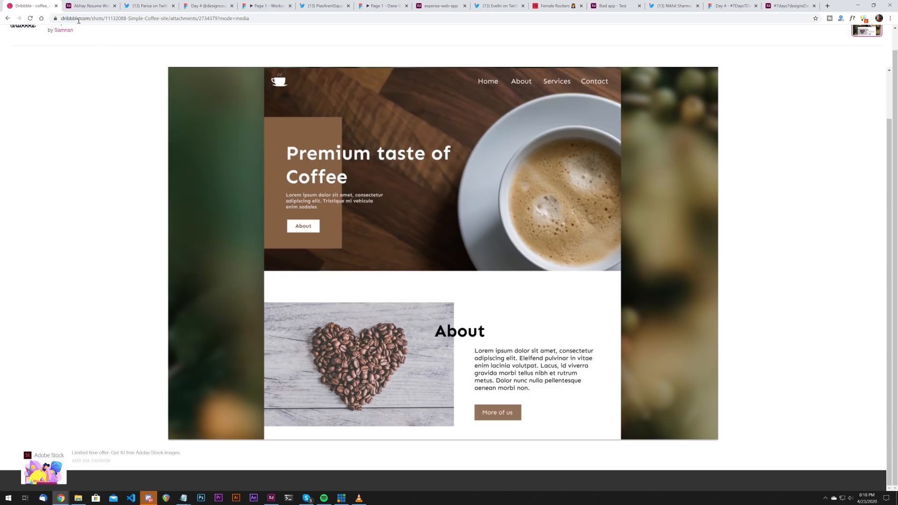
mouse_move(29, 6)
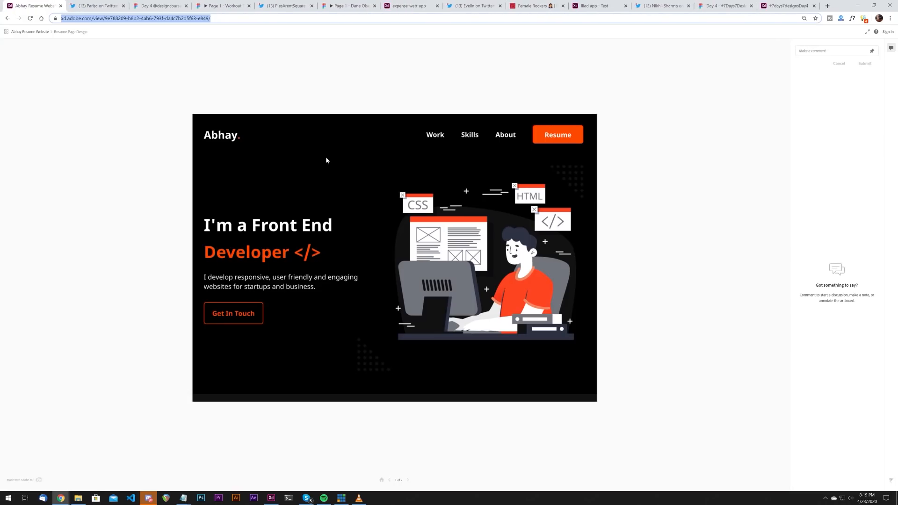
mouse_move(194, 116)
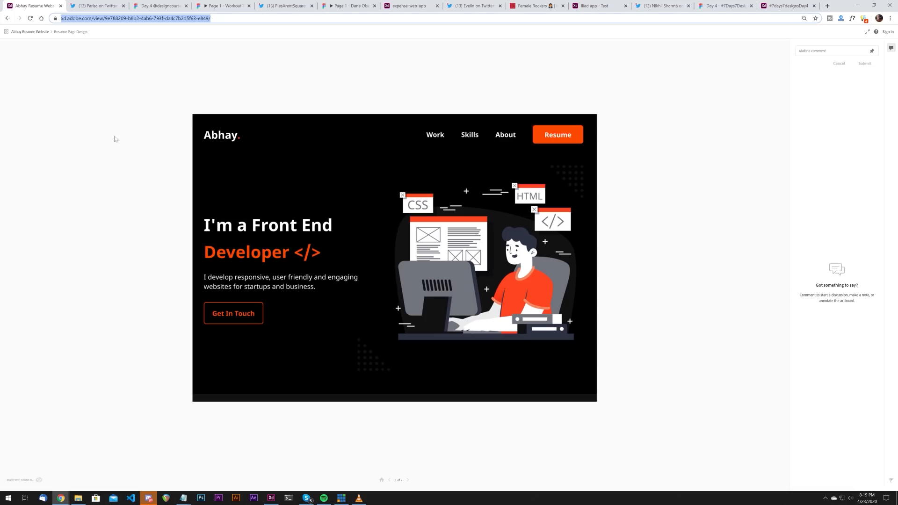
mouse_move(134, 116)
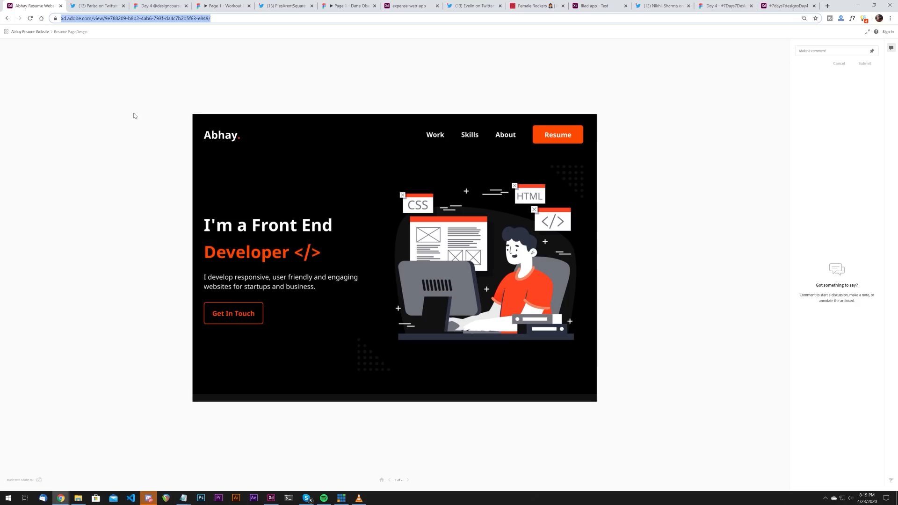
mouse_move(201, 225)
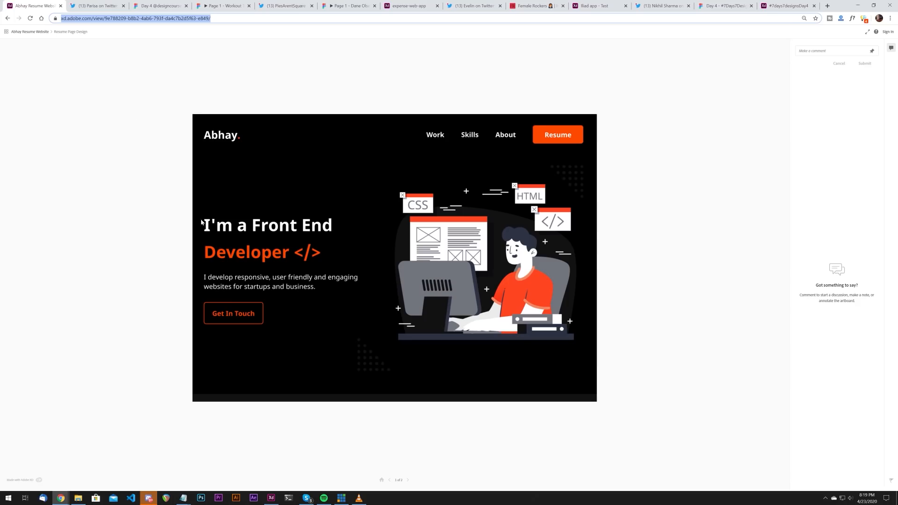
mouse_move(651, 191)
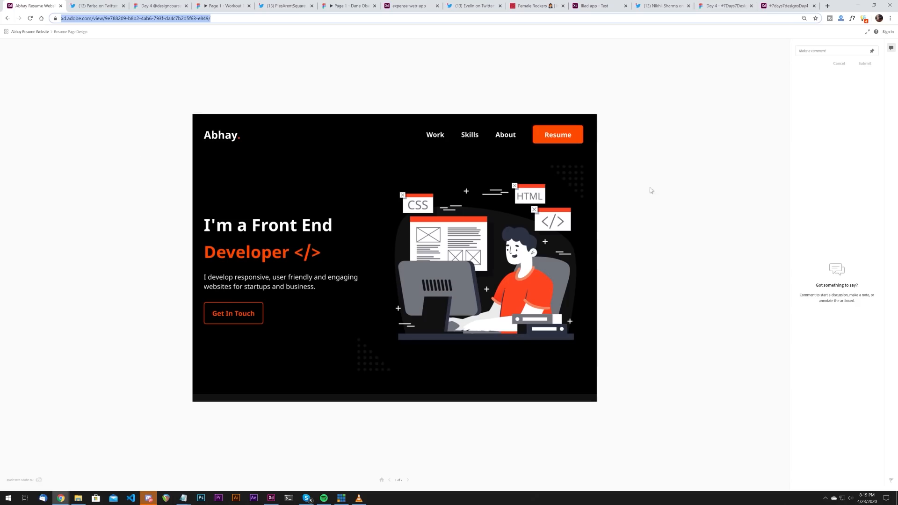
mouse_move(575, 130)
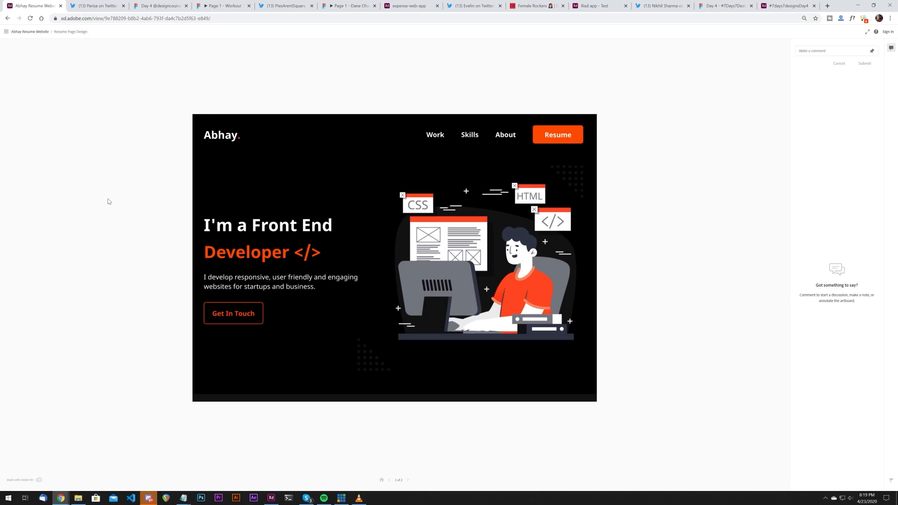
Close Abhay's front-end developer resume website share
click(93, 6)
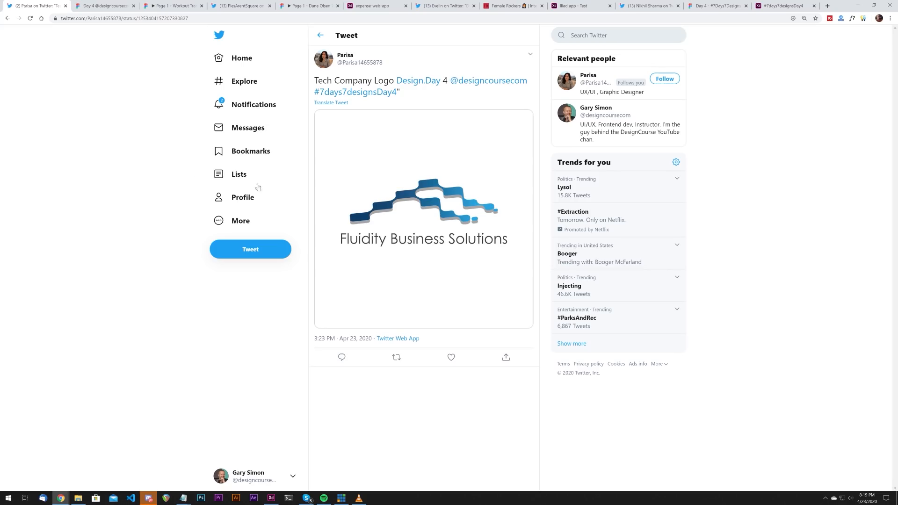
Enlarge Parisa's Fluidity Business Solutions logo to full-screen image view
click(424, 219)
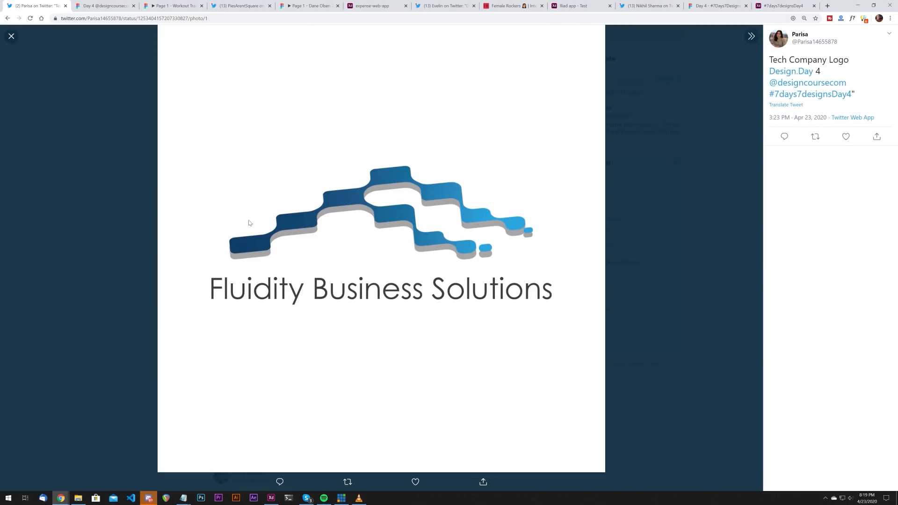
mouse_move(405, 213)
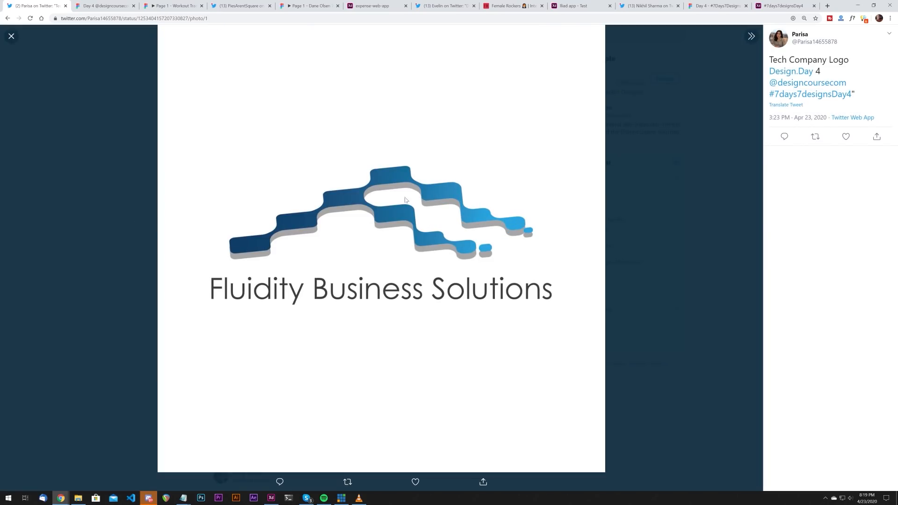
mouse_move(520, 233)
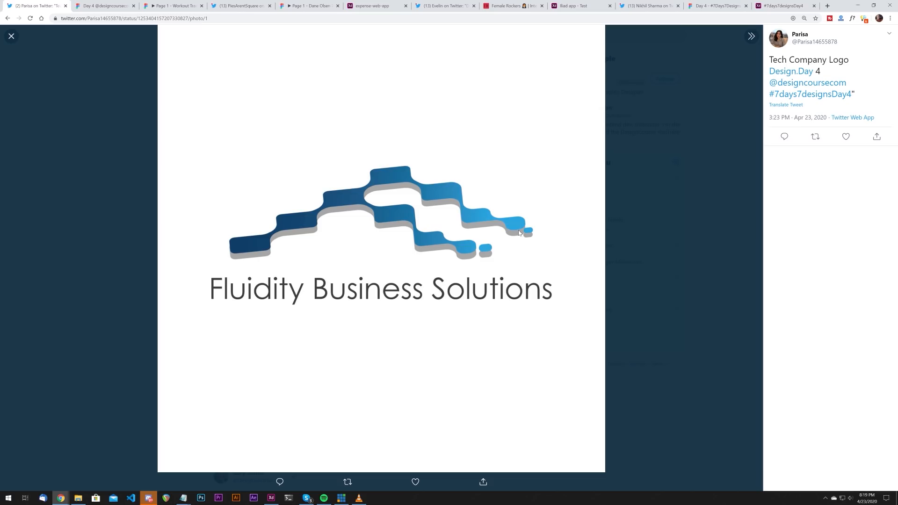
mouse_move(282, 242)
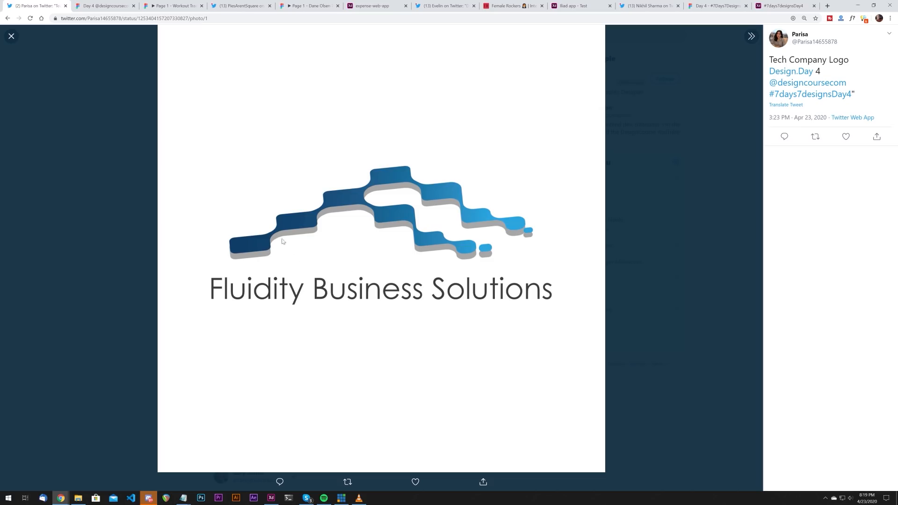
mouse_move(472, 240)
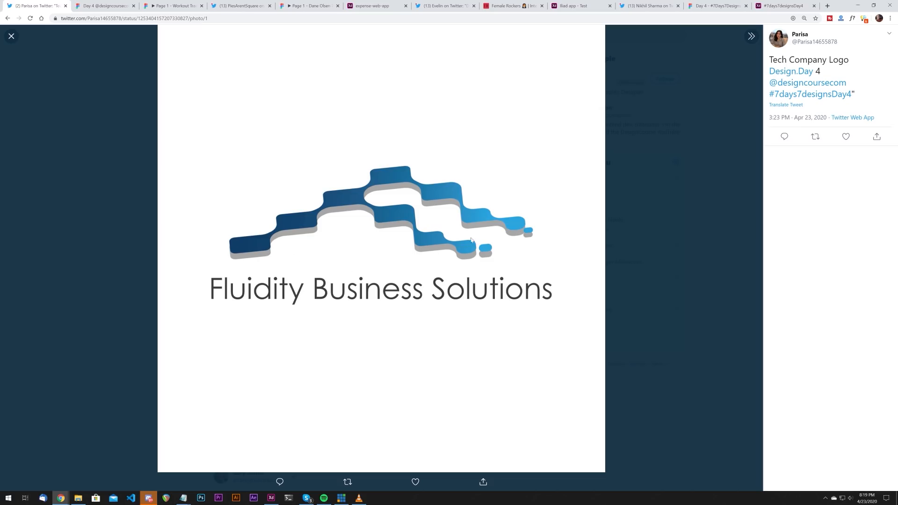
mouse_move(477, 247)
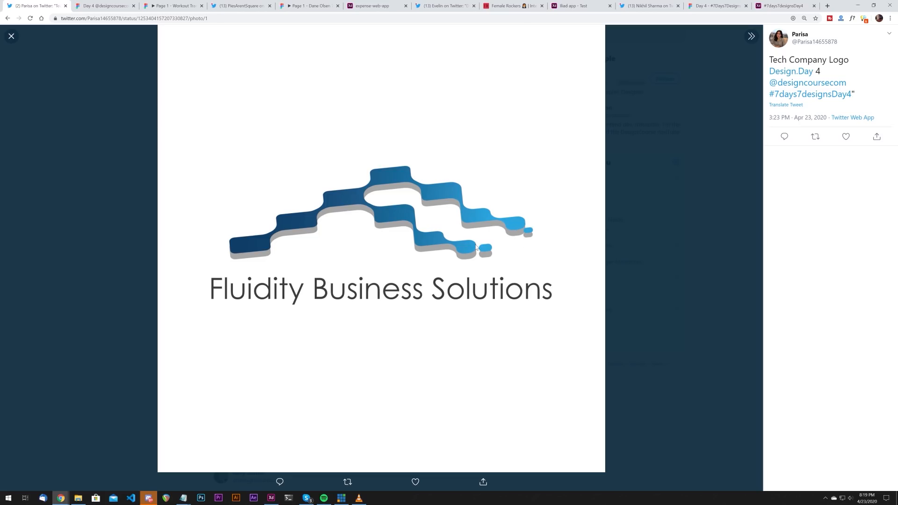
mouse_move(417, 204)
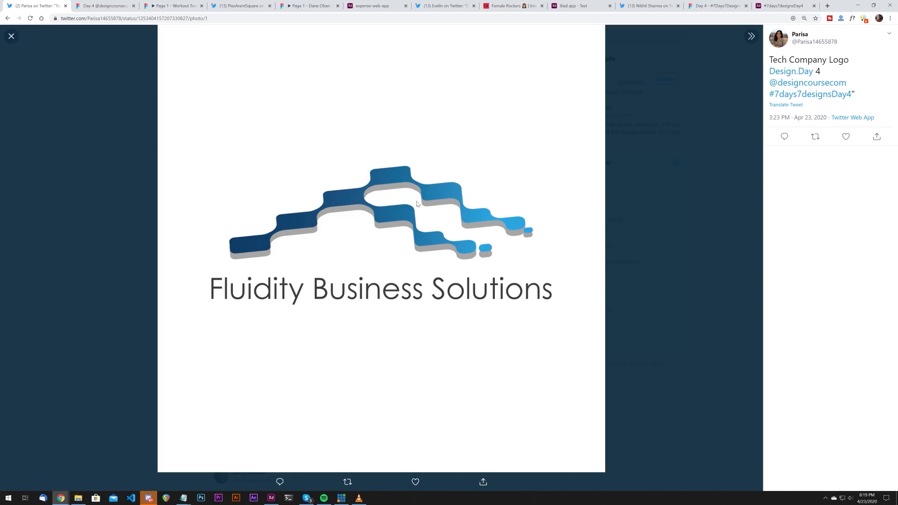
mouse_move(346, 220)
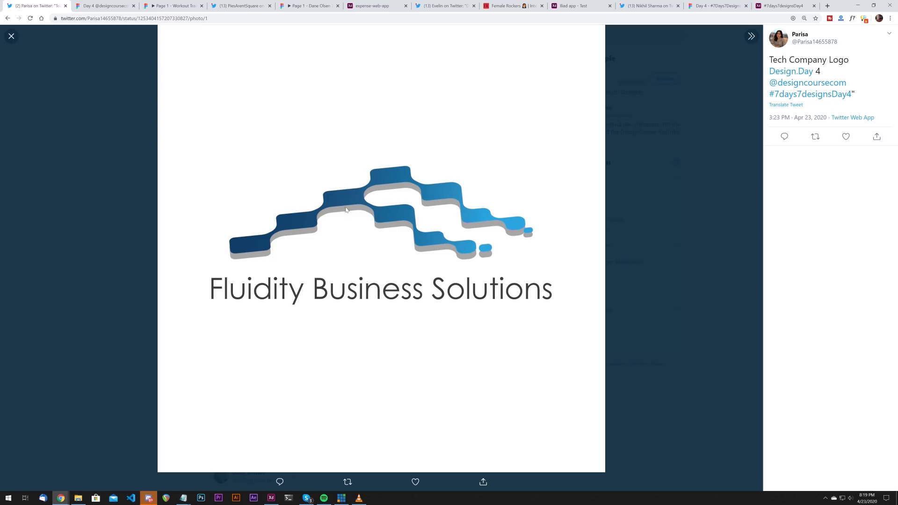
mouse_move(245, 255)
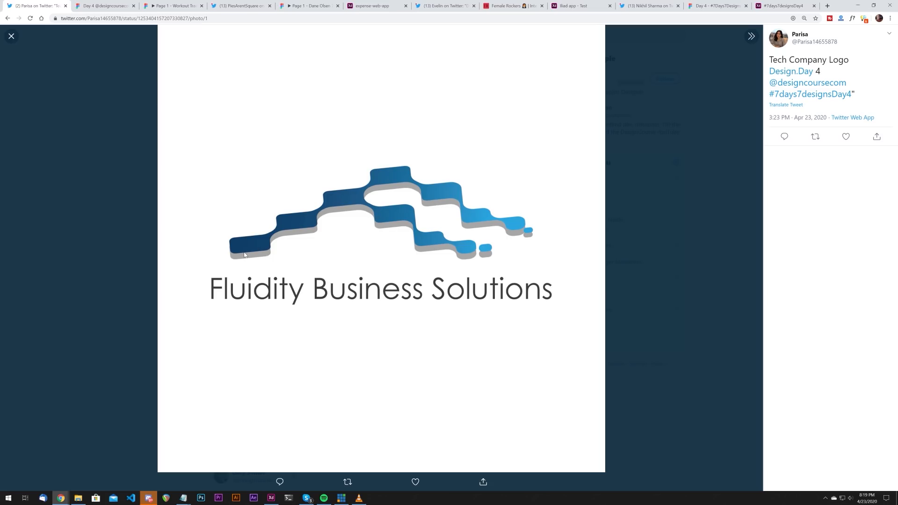
mouse_move(467, 249)
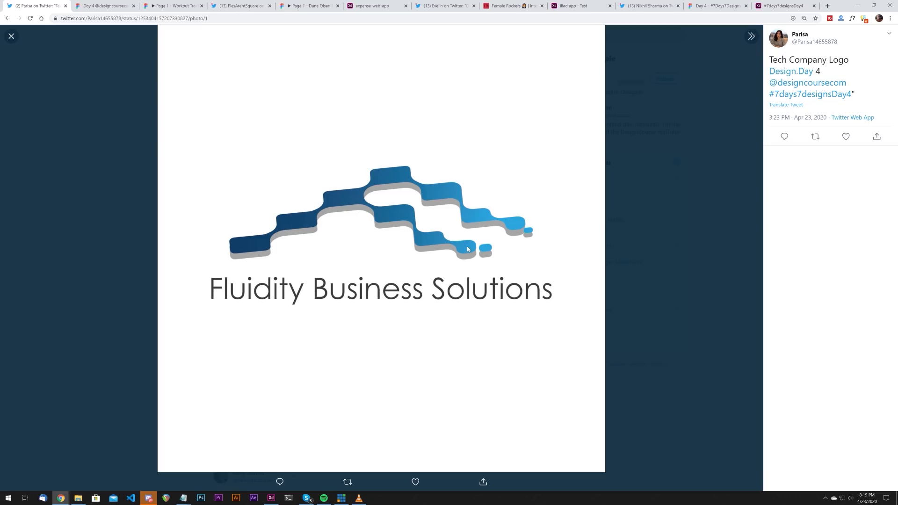
mouse_move(271, 142)
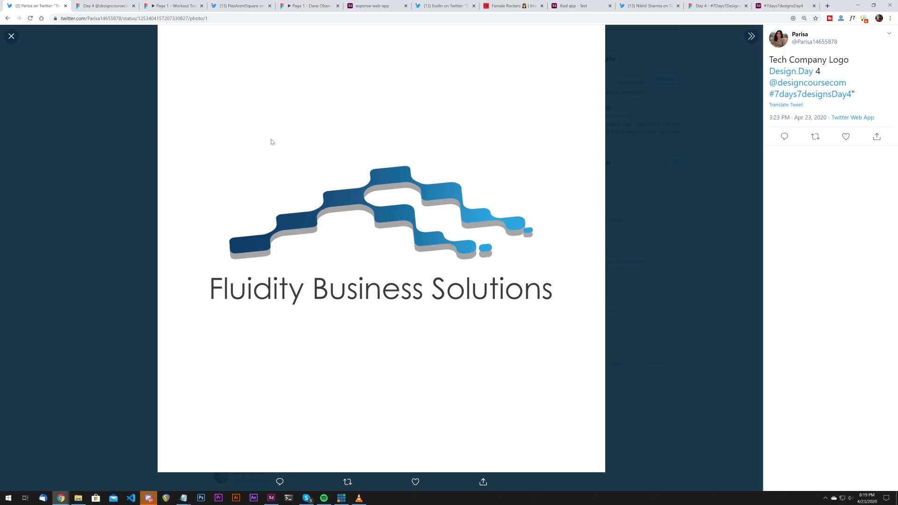
mouse_move(436, 207)
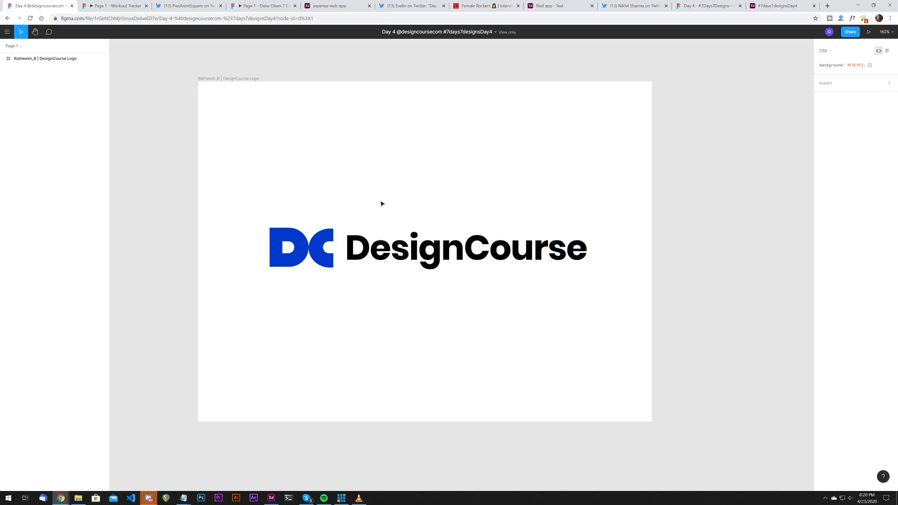
click(325, 249)
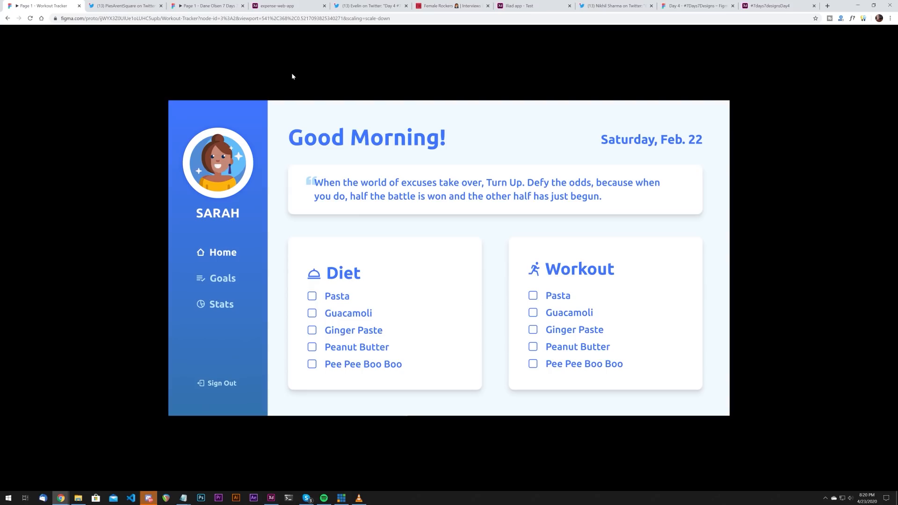
mouse_move(277, 169)
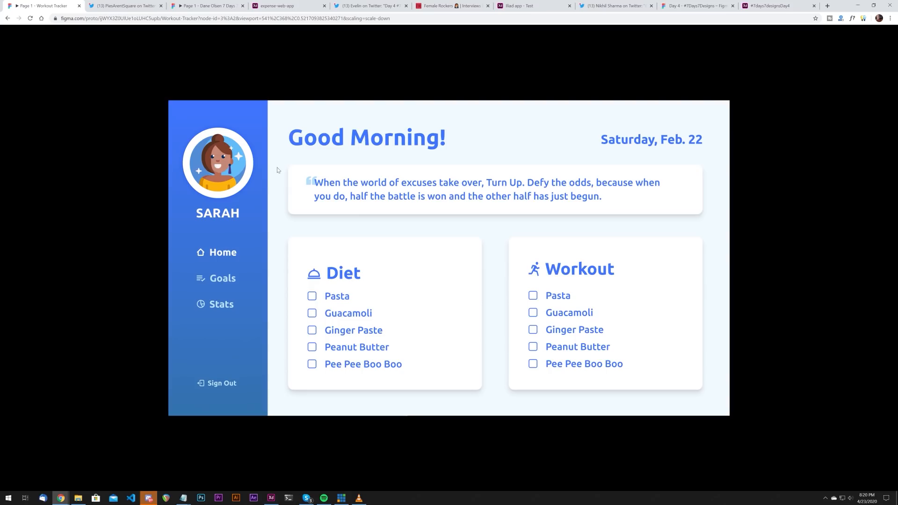
mouse_move(385, 324)
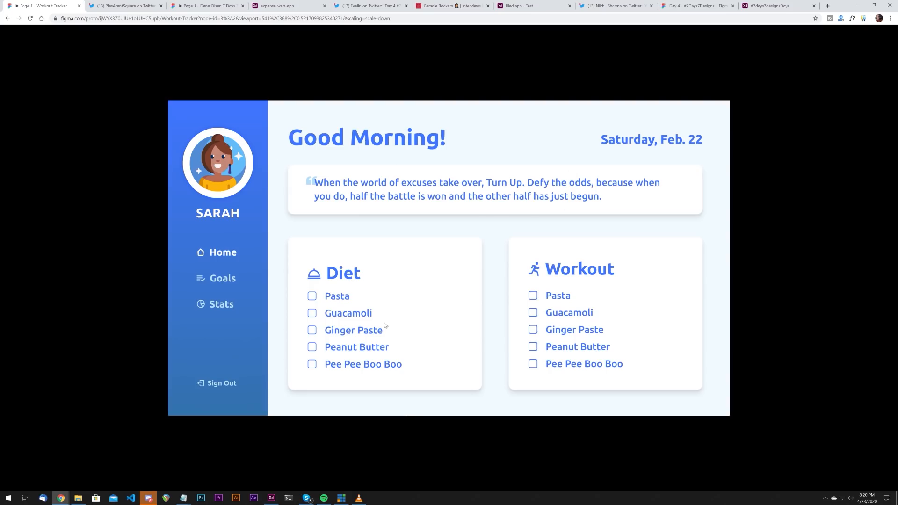
mouse_move(379, 256)
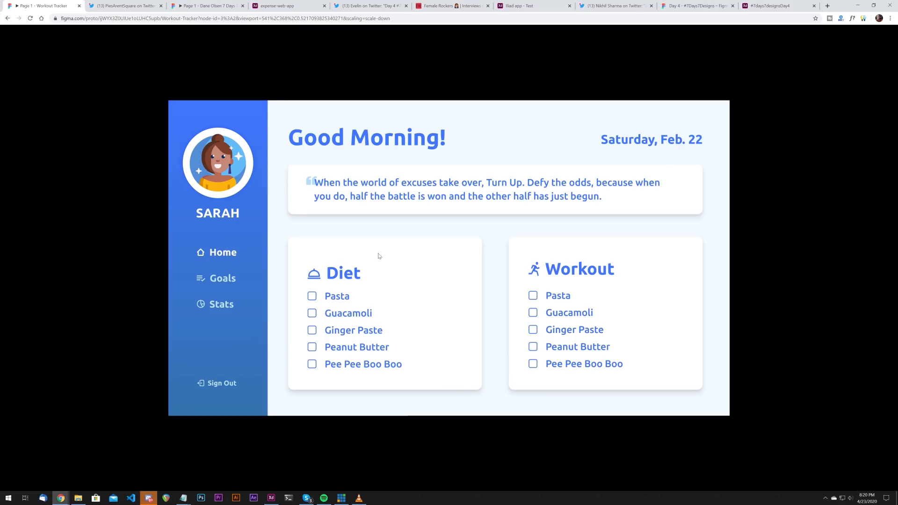
mouse_move(316, 125)
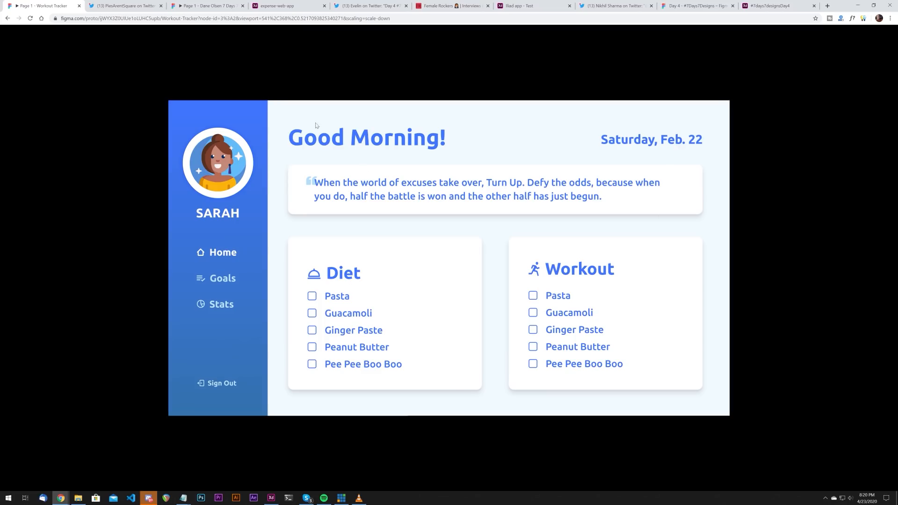
mouse_move(638, 143)
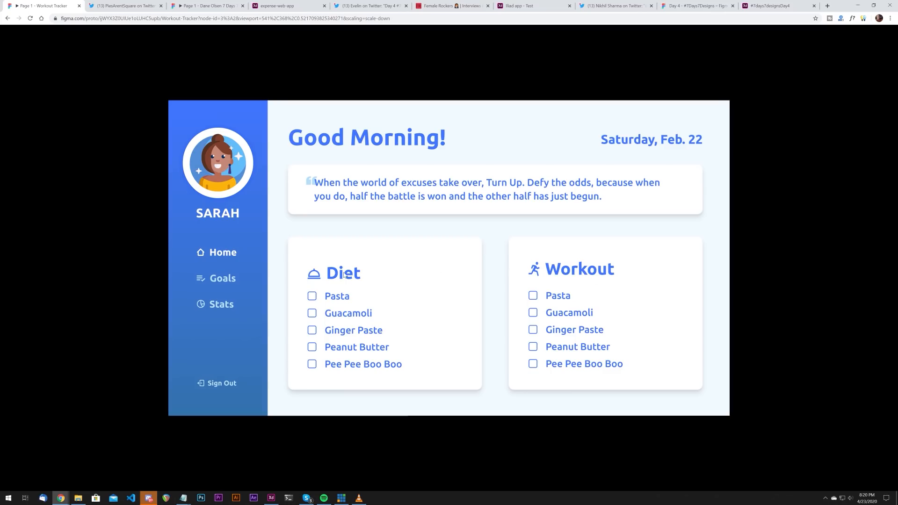
mouse_move(489, 240)
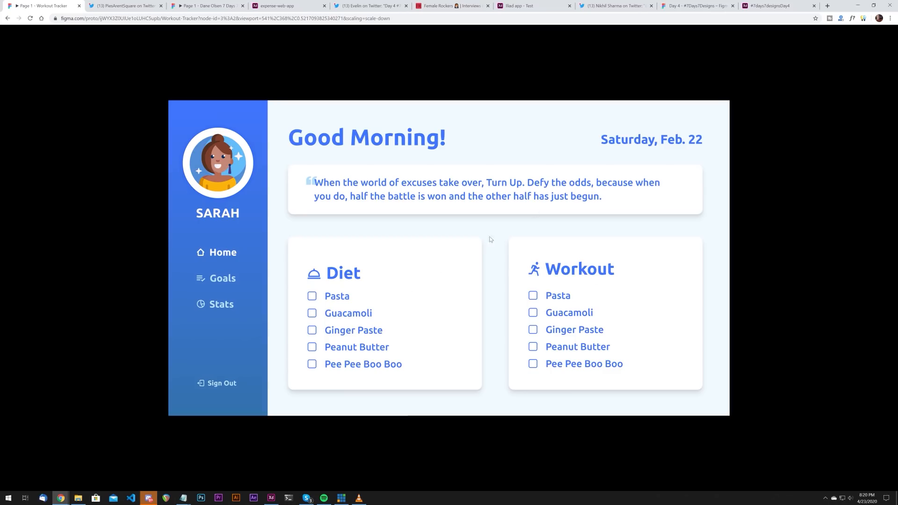
mouse_move(587, 334)
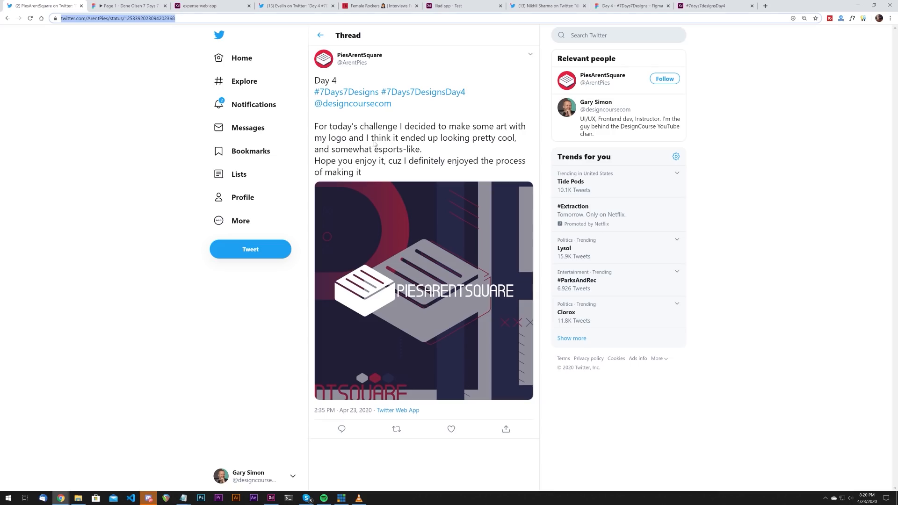
Enlarge PiesArentSquare's Day 4 logo artwork in full-screen image view
click(422, 291)
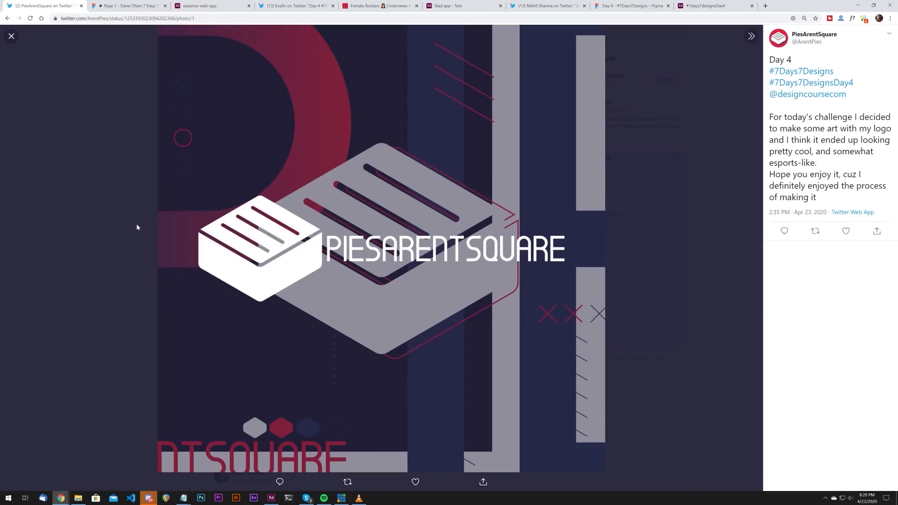
mouse_move(543, 211)
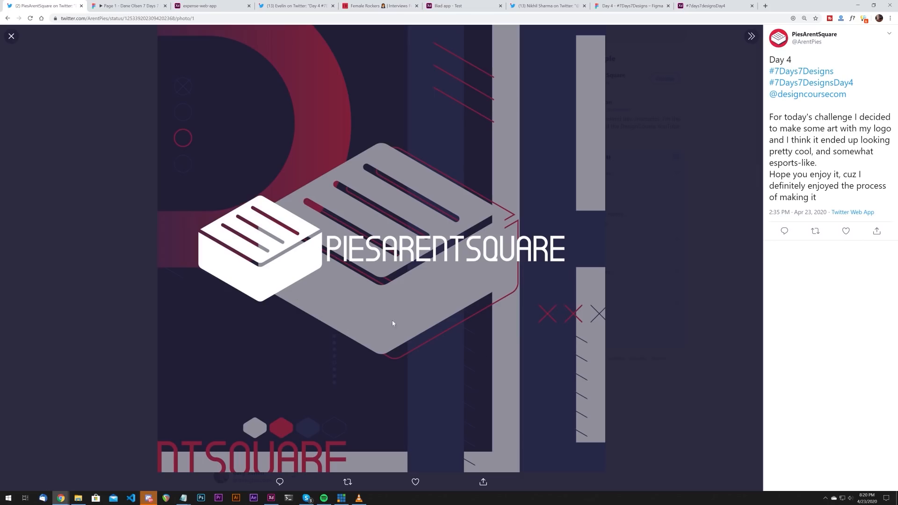
mouse_move(457, 315)
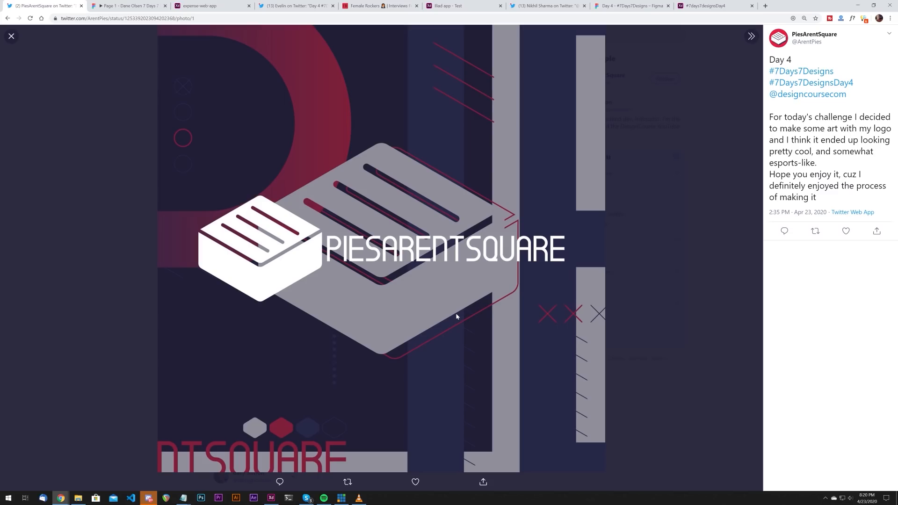
mouse_move(396, 211)
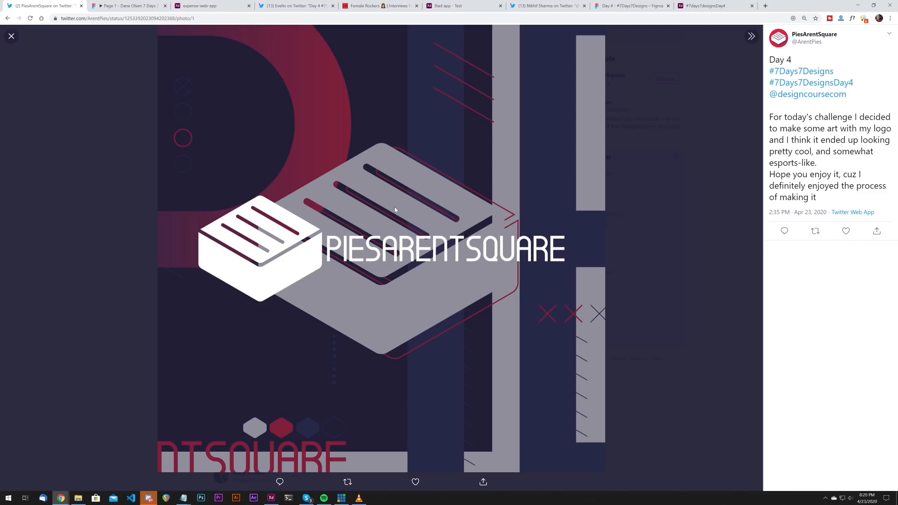
mouse_move(420, 173)
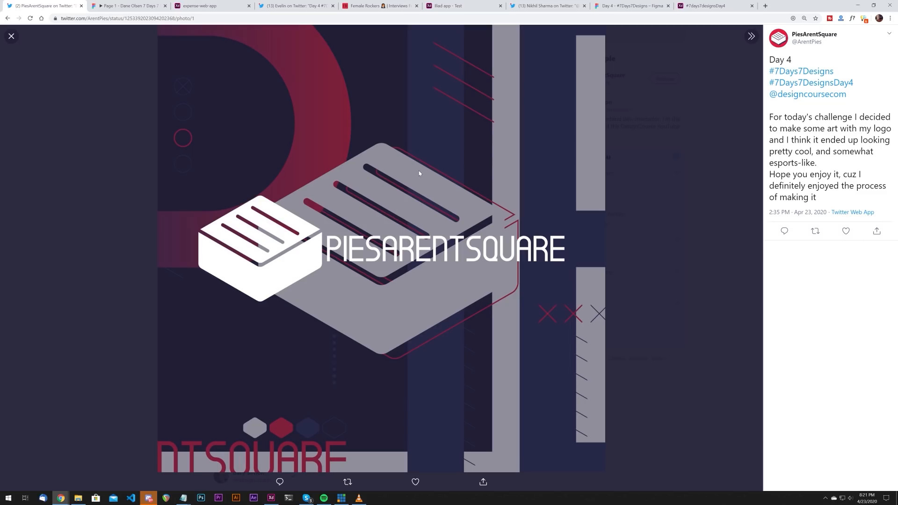
mouse_move(357, 175)
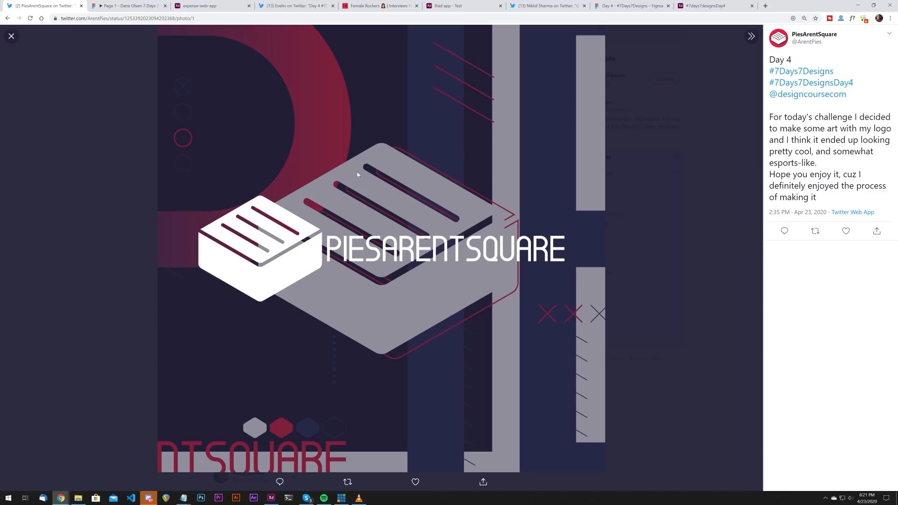
mouse_move(395, 196)
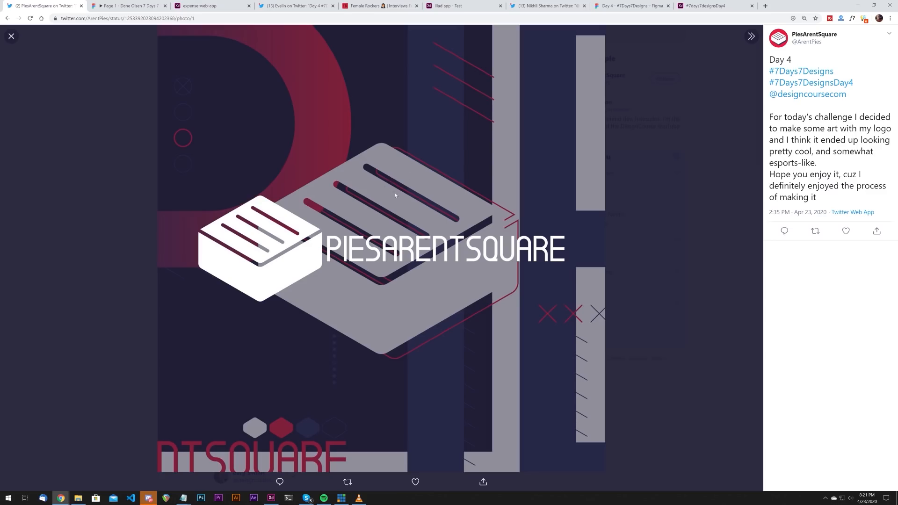
mouse_move(377, 130)
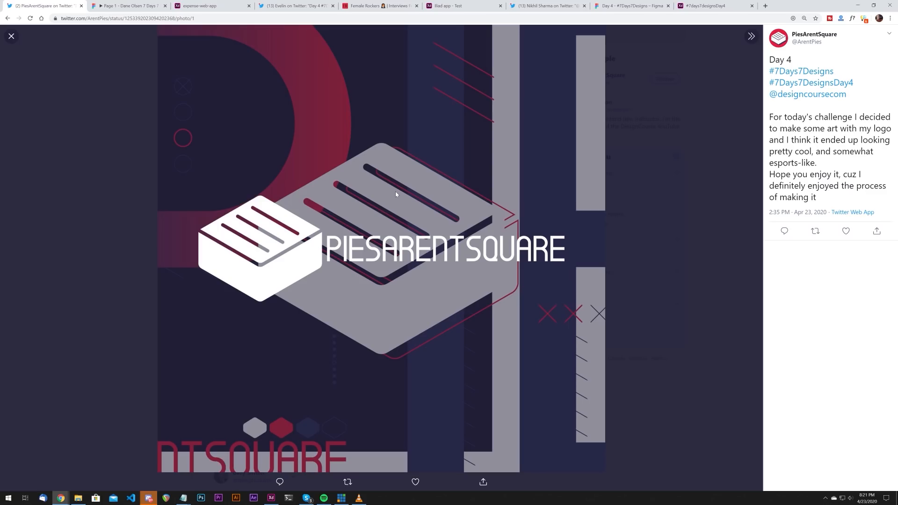
mouse_move(417, 232)
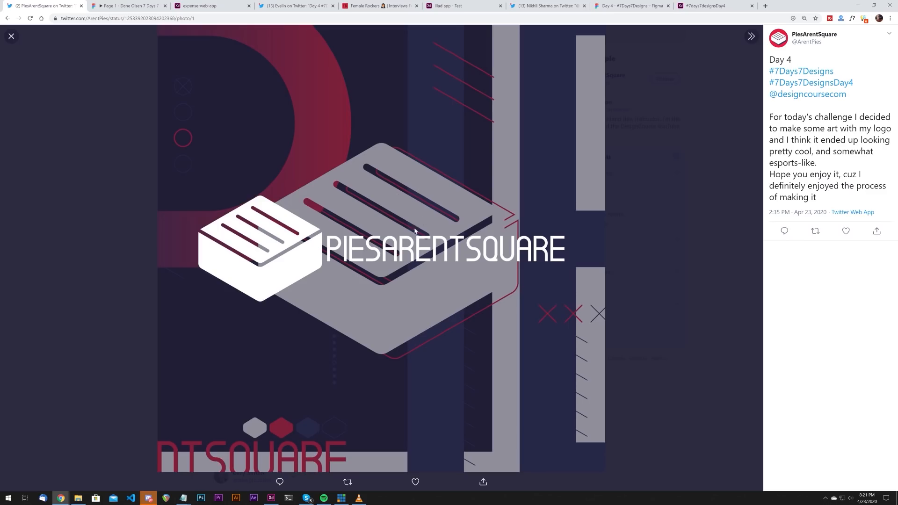
mouse_move(86, 41)
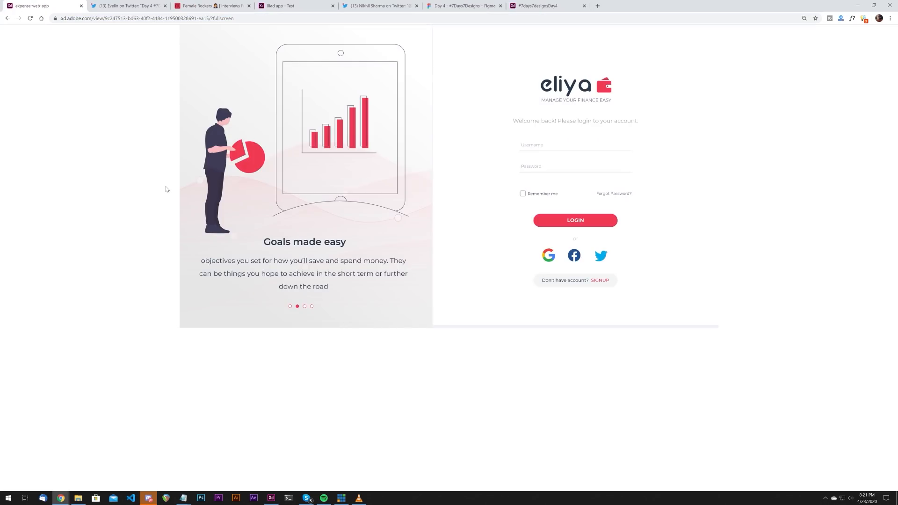
mouse_move(637, 124)
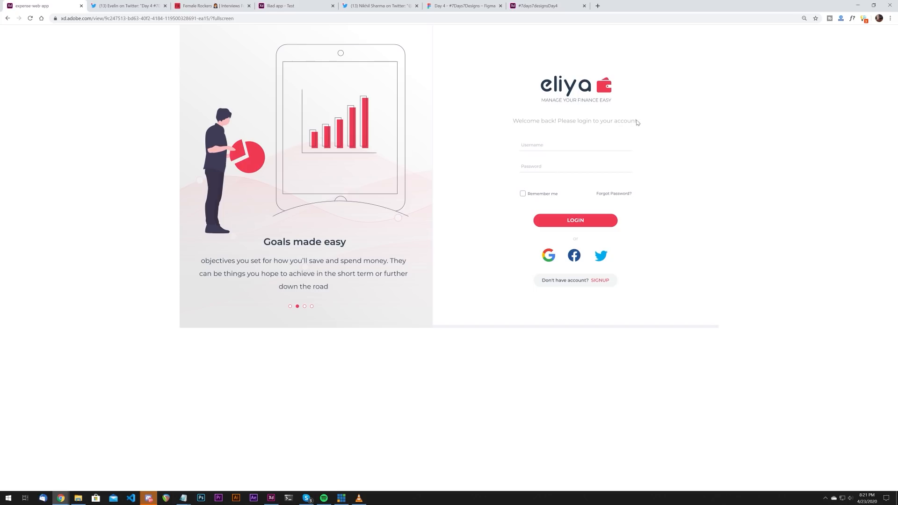
mouse_move(552, 127)
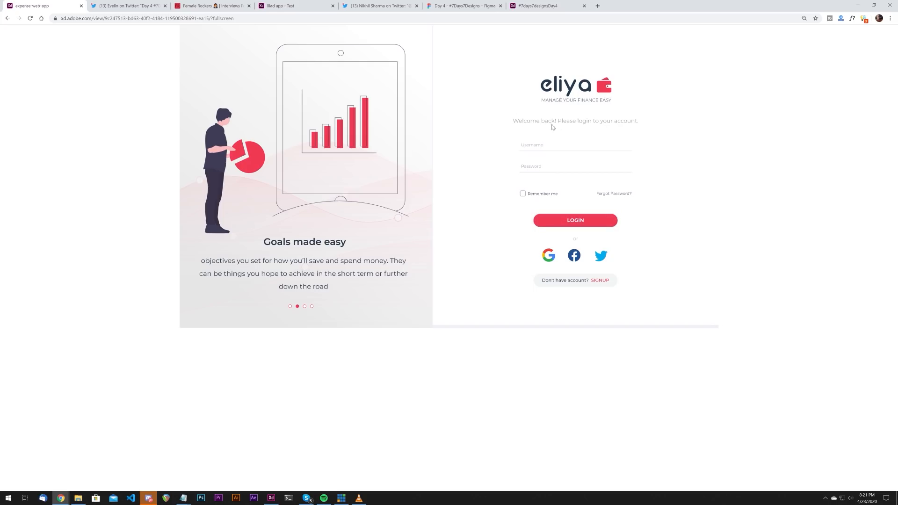
mouse_move(625, 125)
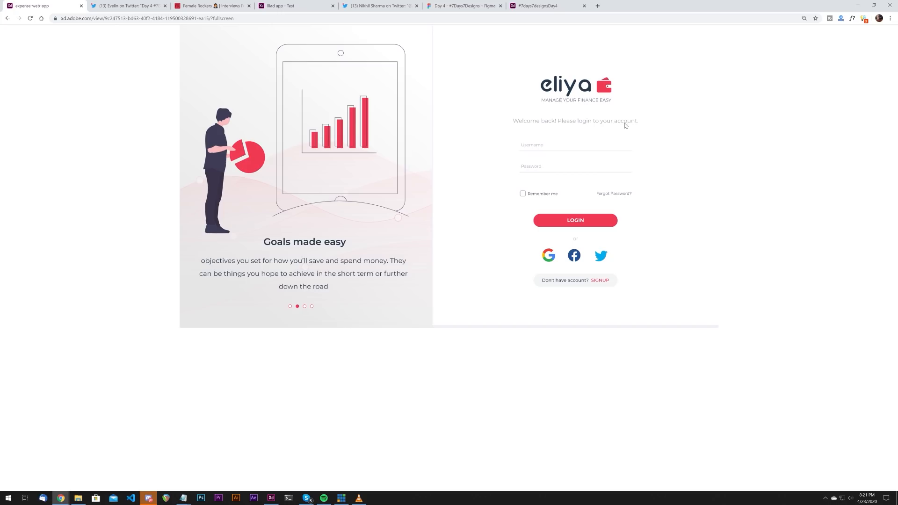
mouse_move(613, 124)
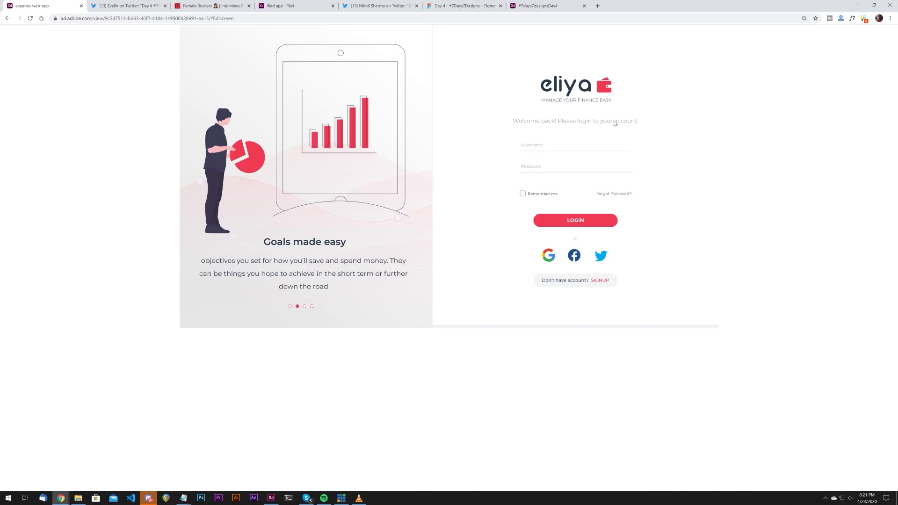
mouse_move(622, 122)
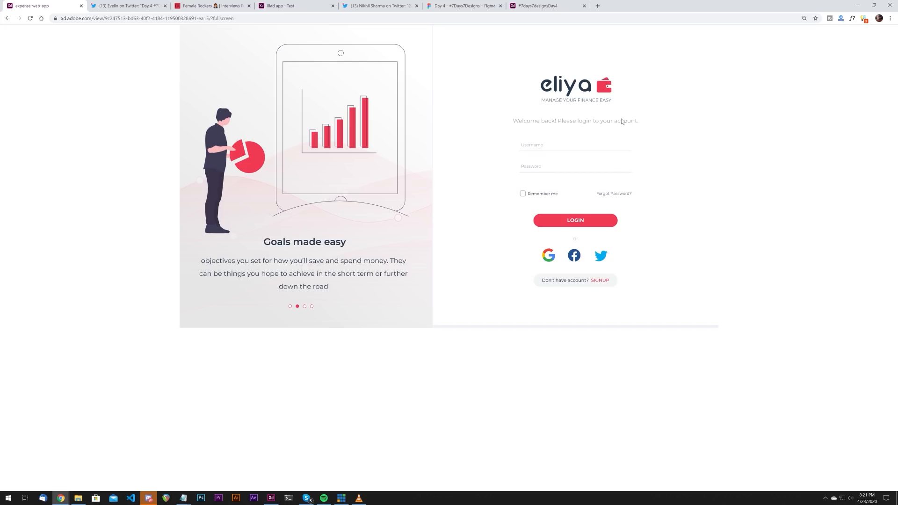
mouse_move(568, 120)
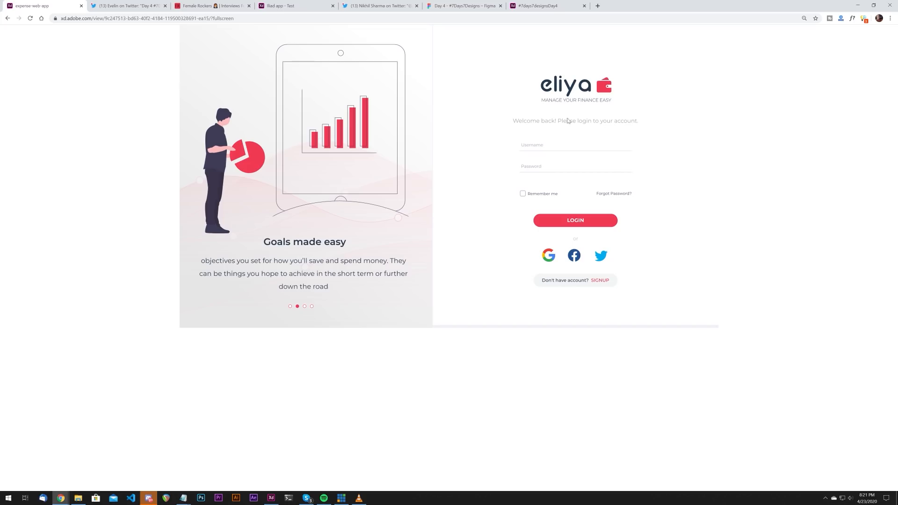
mouse_move(517, 125)
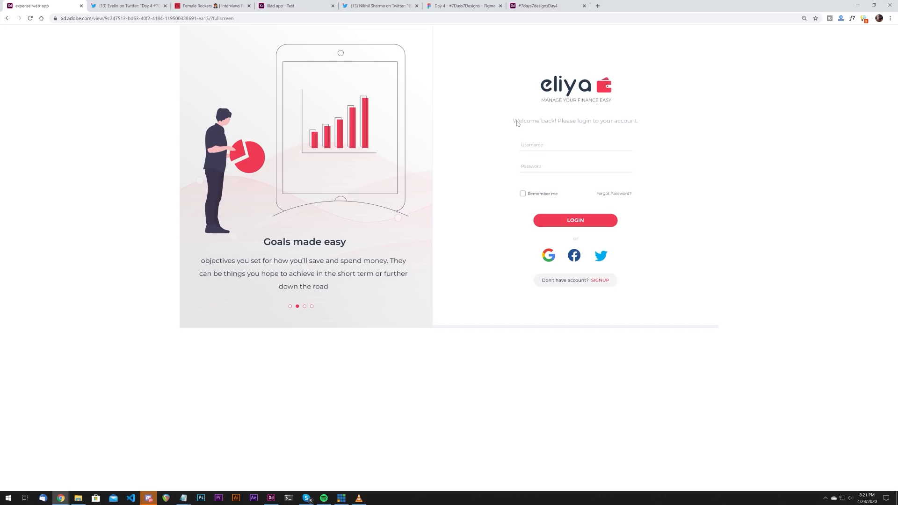
mouse_move(606, 127)
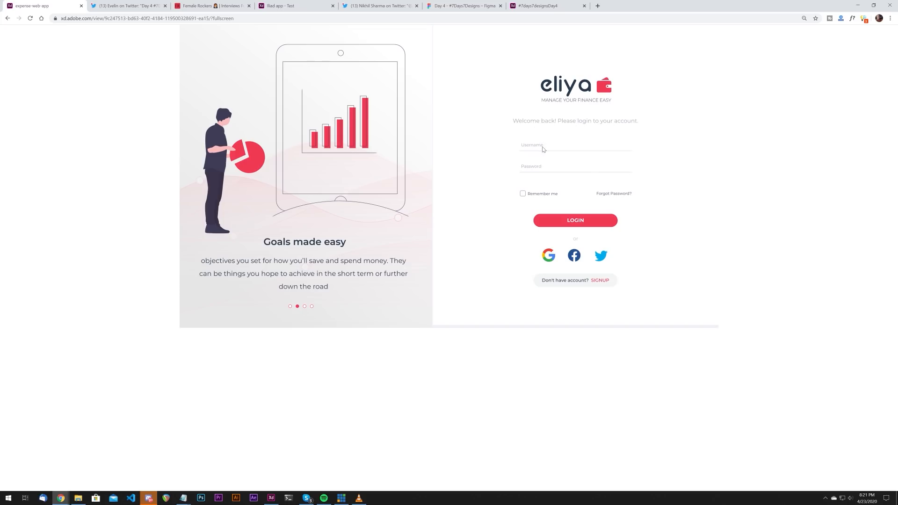
mouse_move(531, 171)
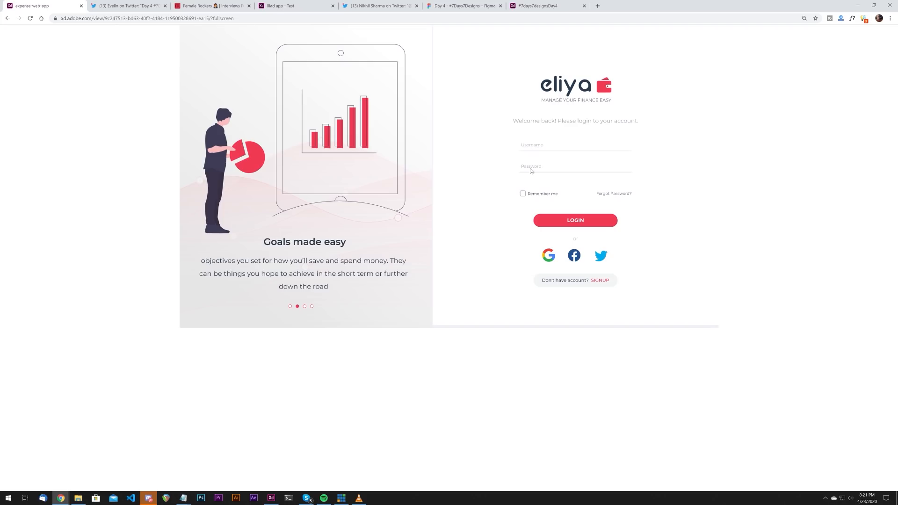
mouse_move(538, 137)
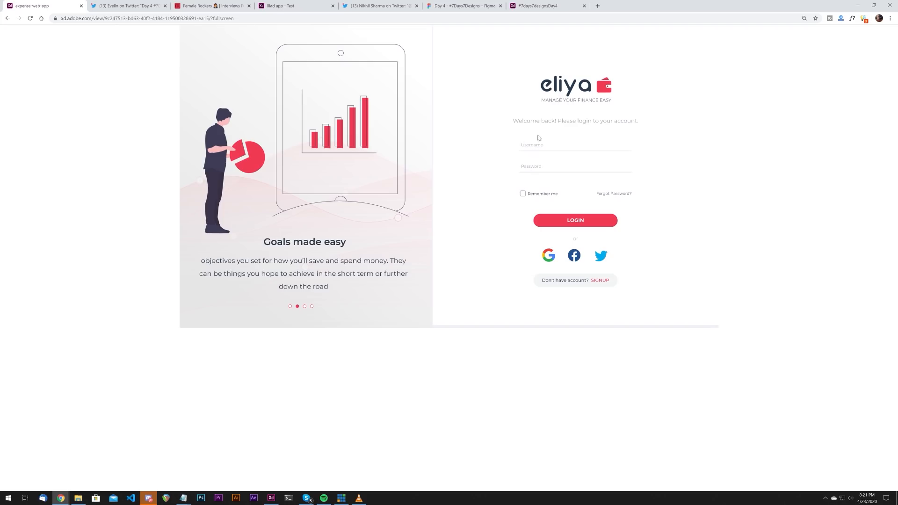
mouse_move(472, 217)
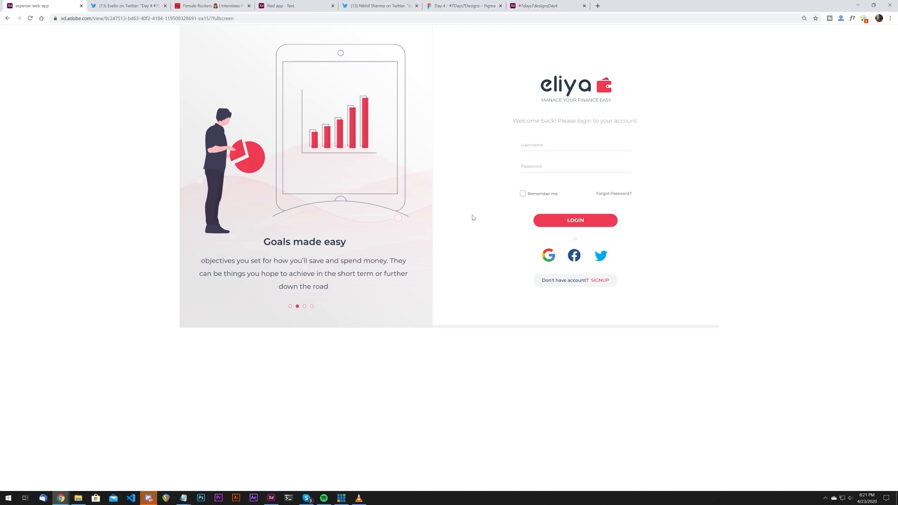
mouse_move(237, 154)
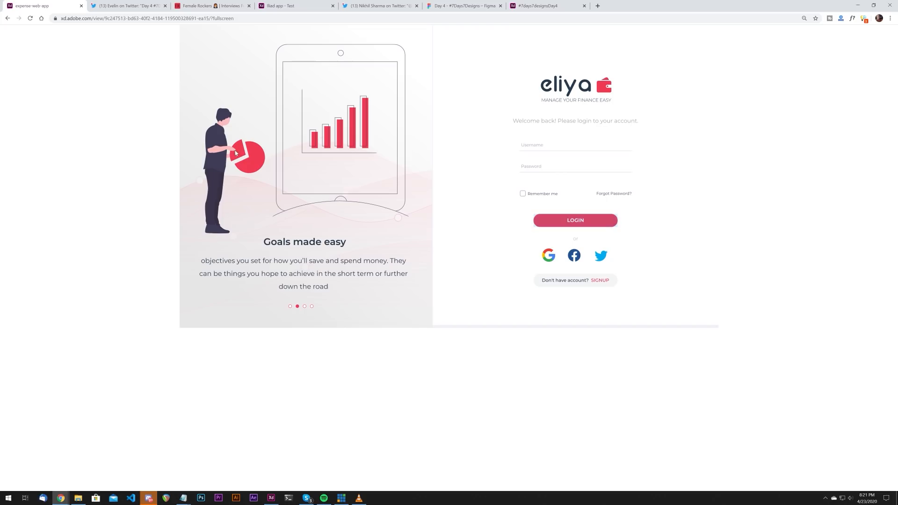
mouse_move(550, 74)
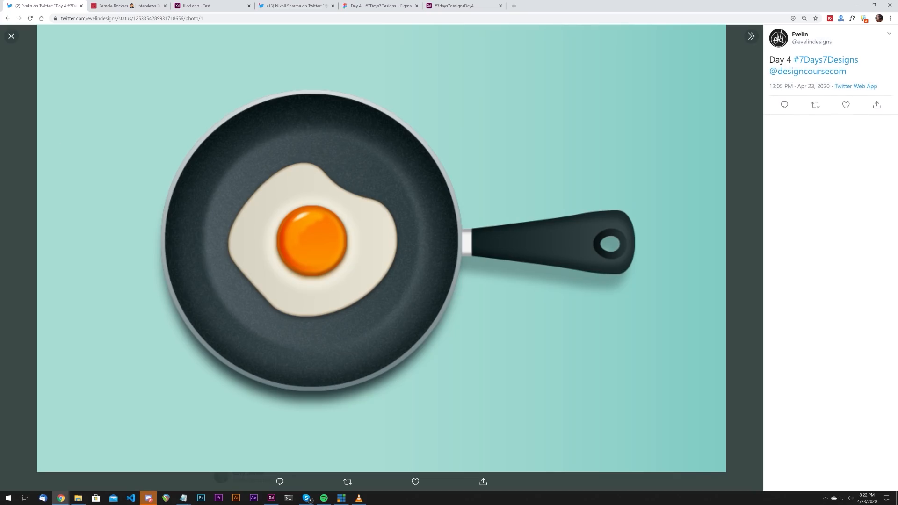
Close Evelin's enlarged frying-pan illustration and then her Day 4 tweet
click(11, 36)
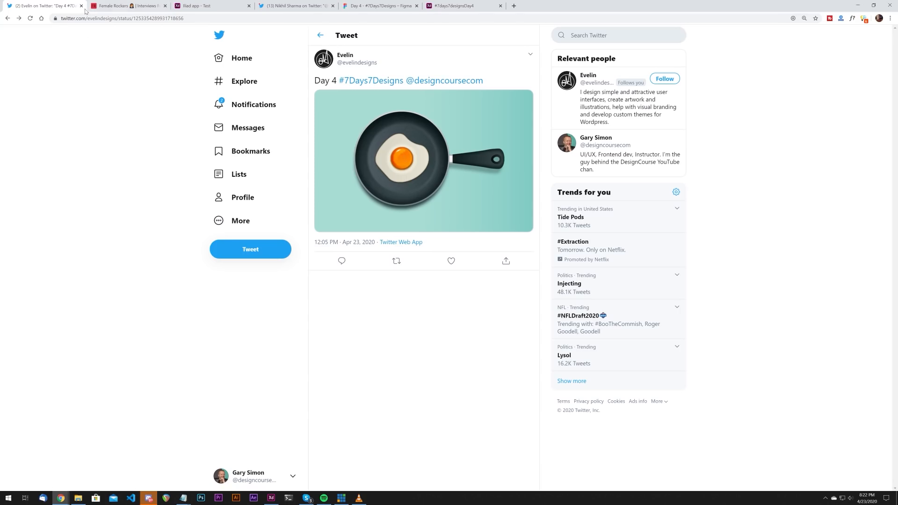
click(81, 6)
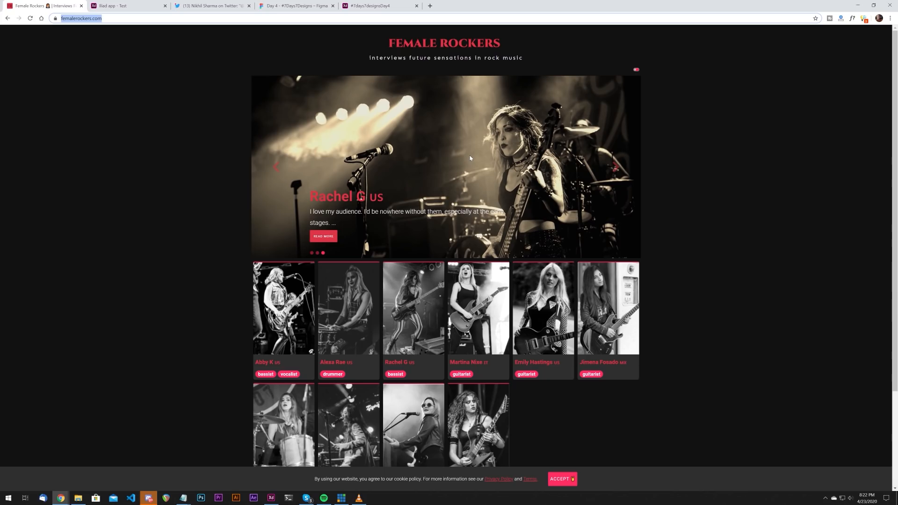
mouse_move(476, 124)
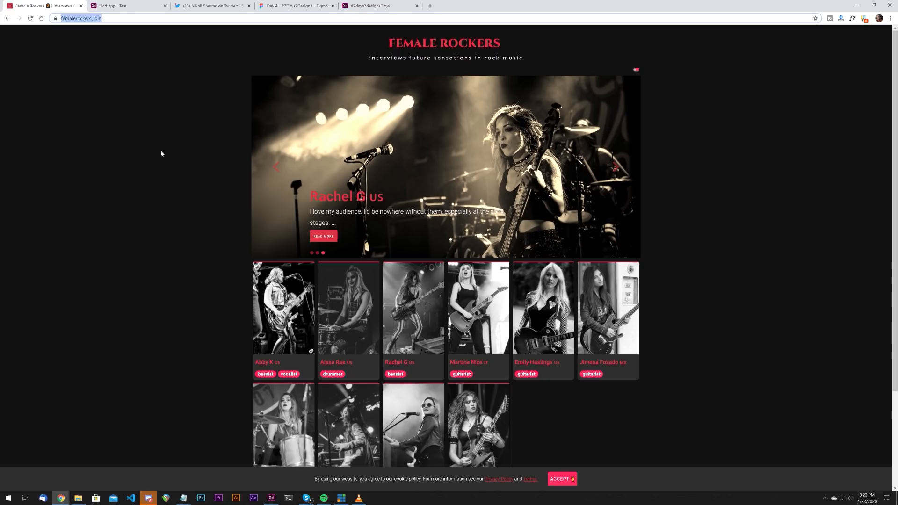
mouse_move(357, 213)
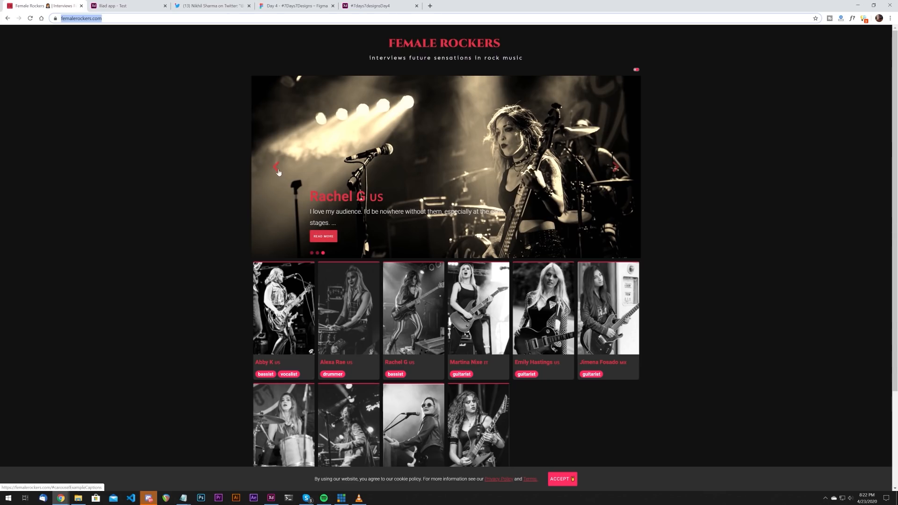
Move the Female Rockers musician slideshow back and forward, then scroll down
click(276, 166)
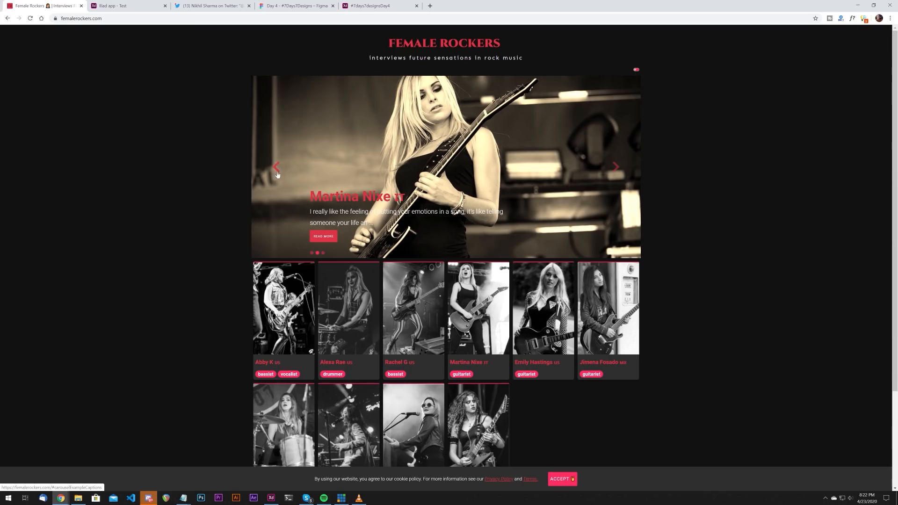
mouse_move(279, 166)
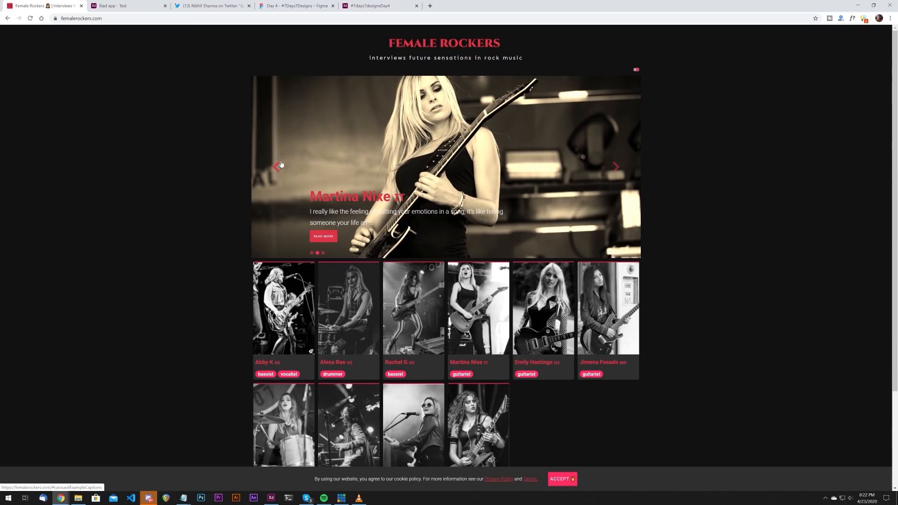
click(616, 167)
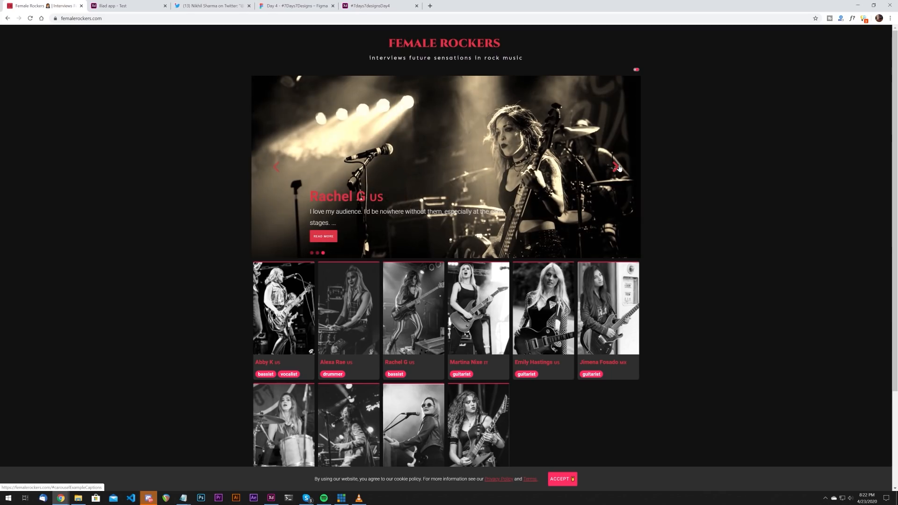
scroll(down, 3)
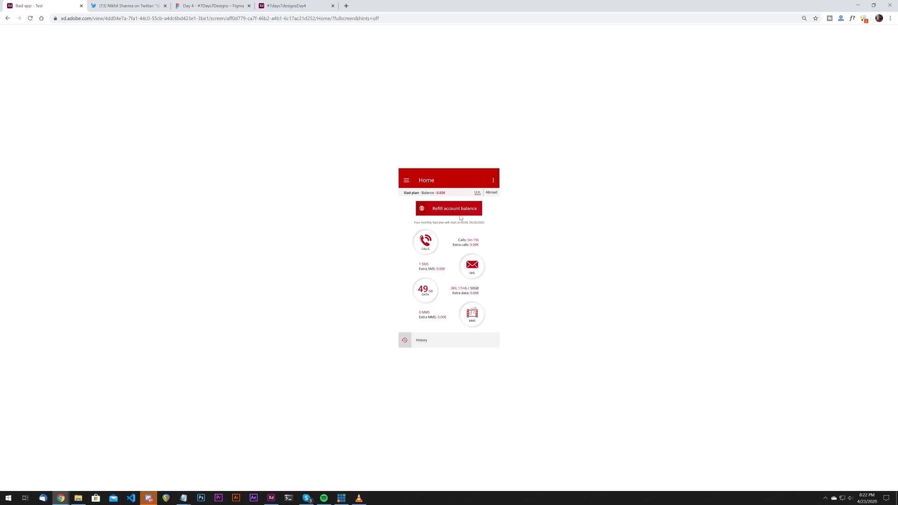
mouse_move(337, 234)
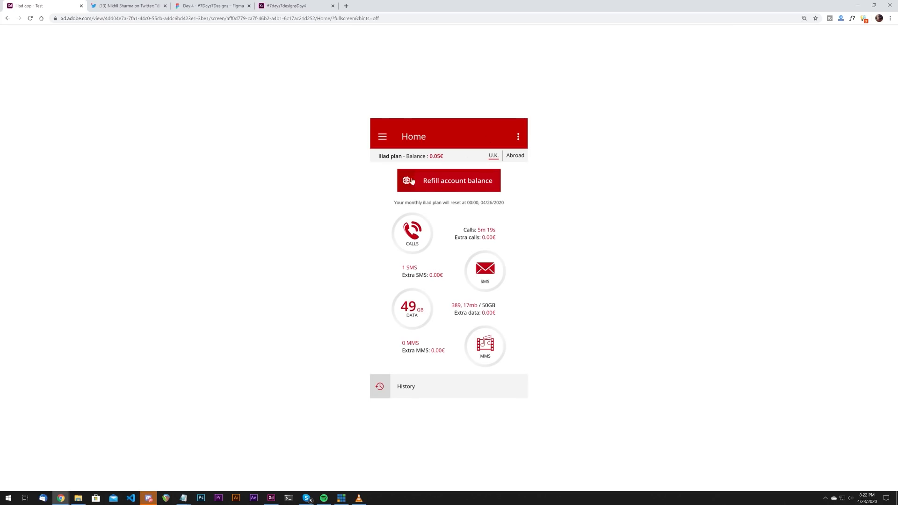
mouse_move(434, 134)
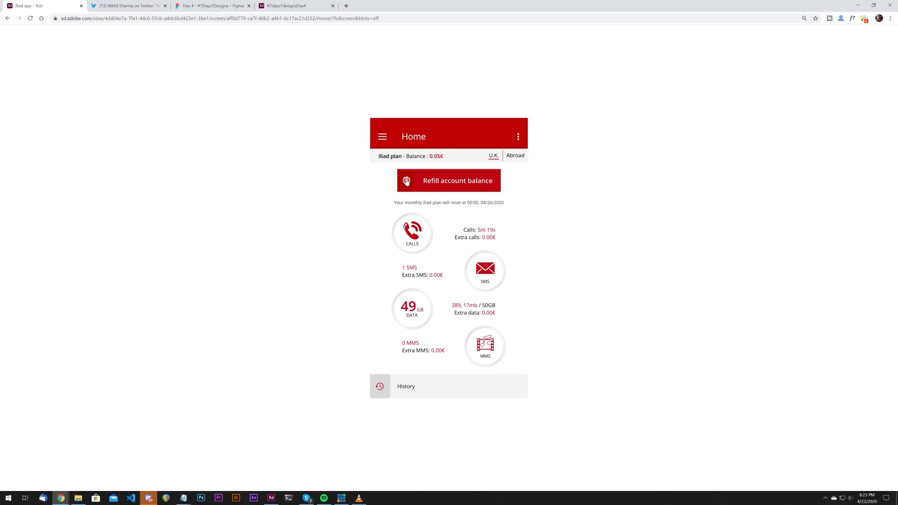
mouse_move(287, 192)
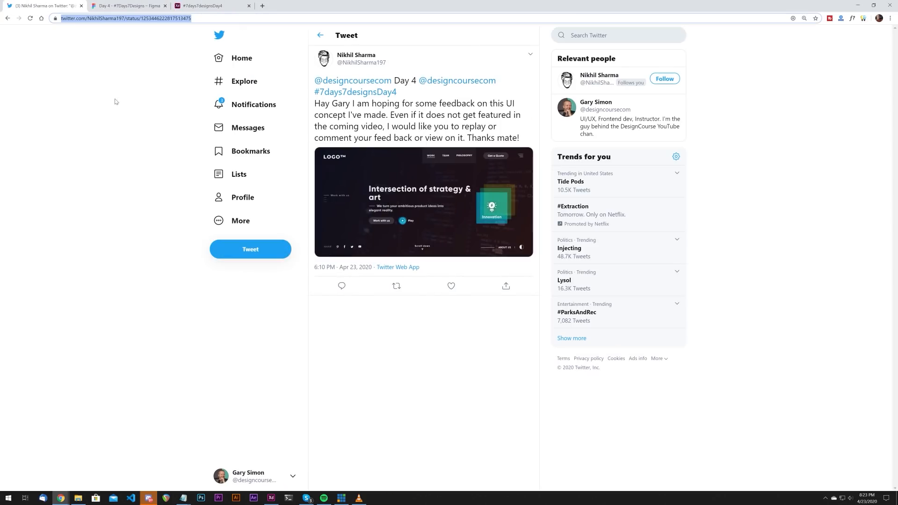
mouse_move(392, 186)
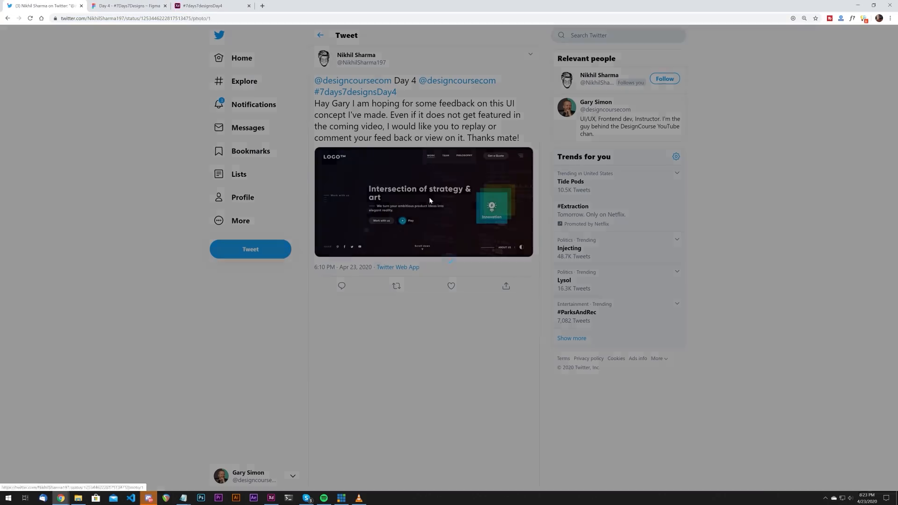
View Nikhil Sharma's 'Intersection of strategy & art' agency homepage concept enlarged, then switch to Figma
click(429, 200)
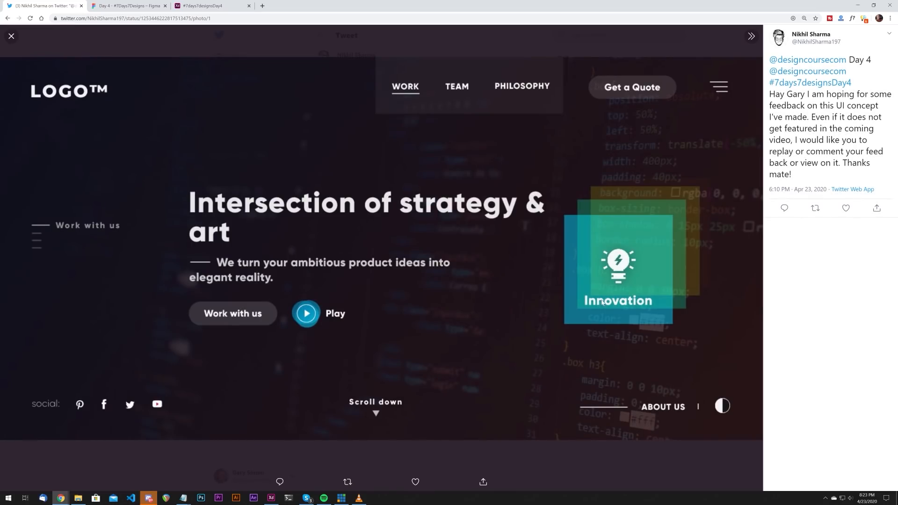
mouse_move(613, 289)
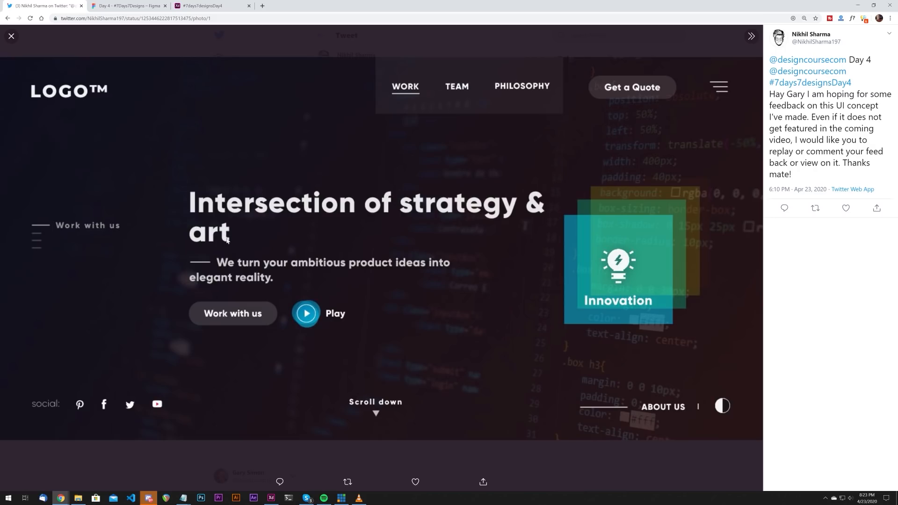
mouse_move(608, 208)
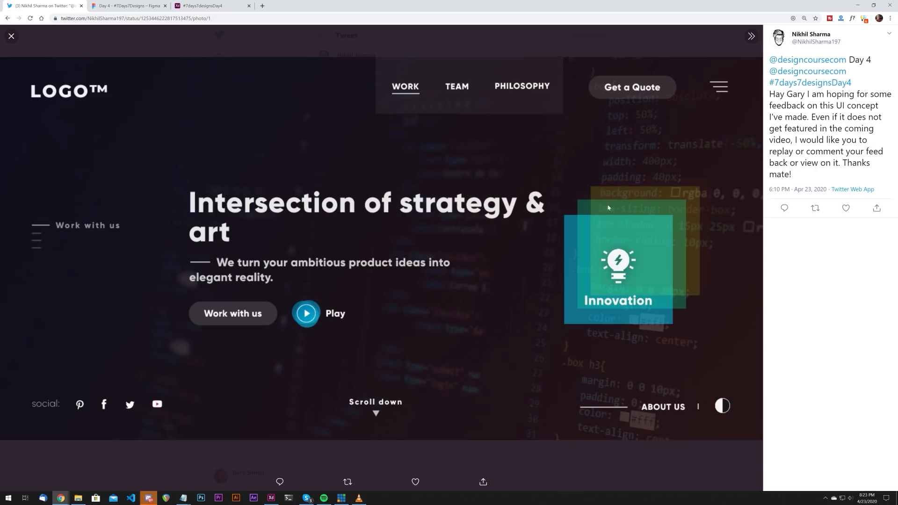
mouse_move(296, 269)
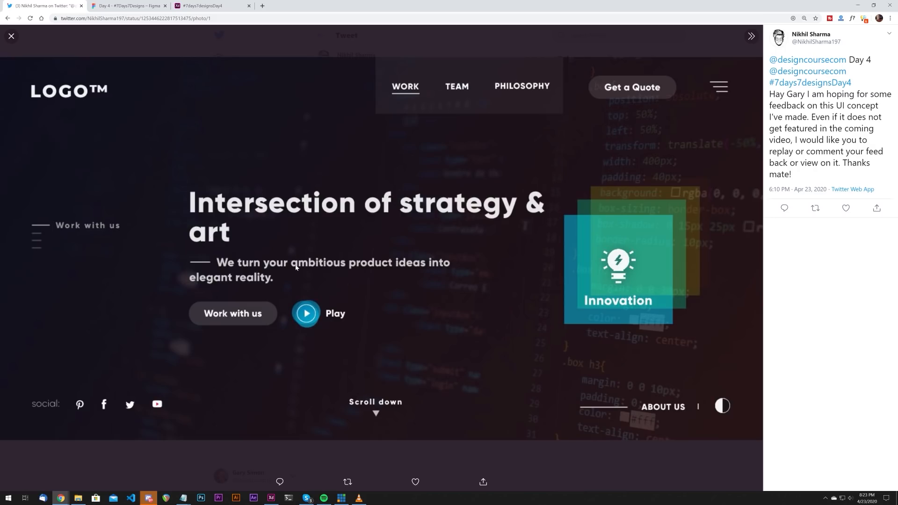
mouse_move(647, 244)
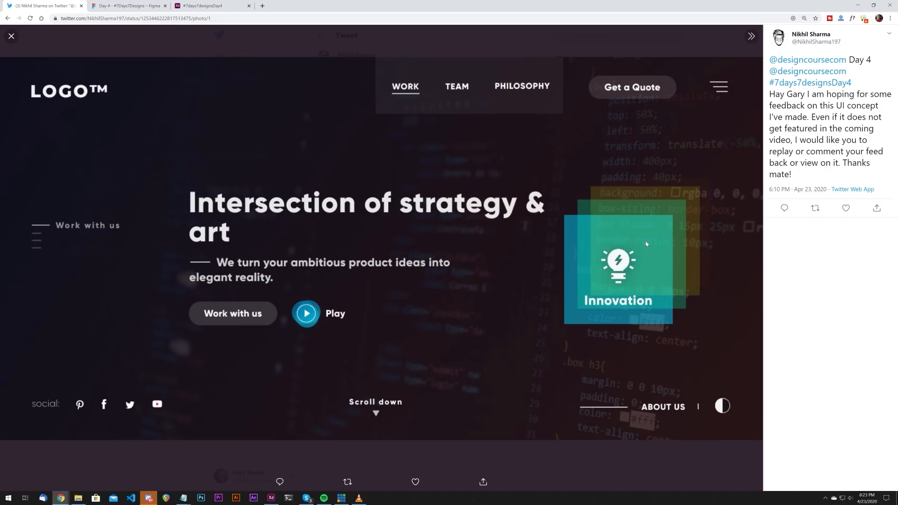
mouse_move(306, 315)
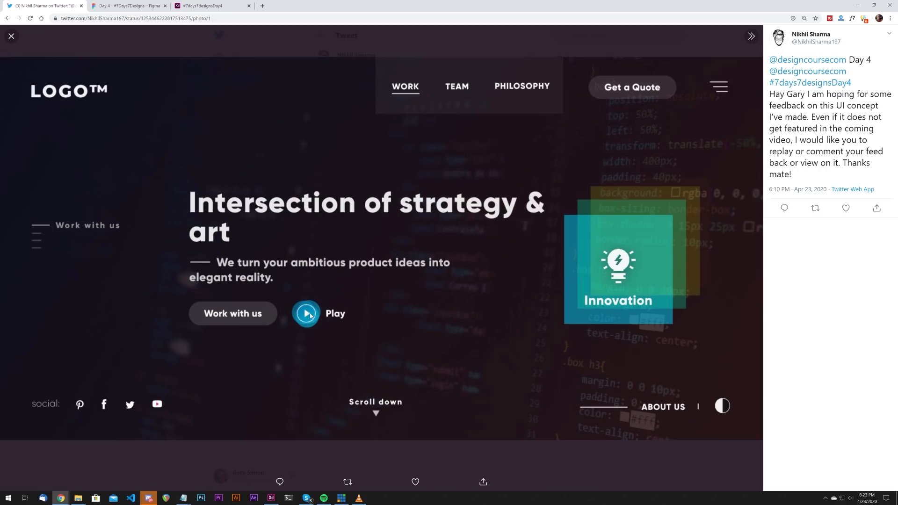
mouse_move(319, 327)
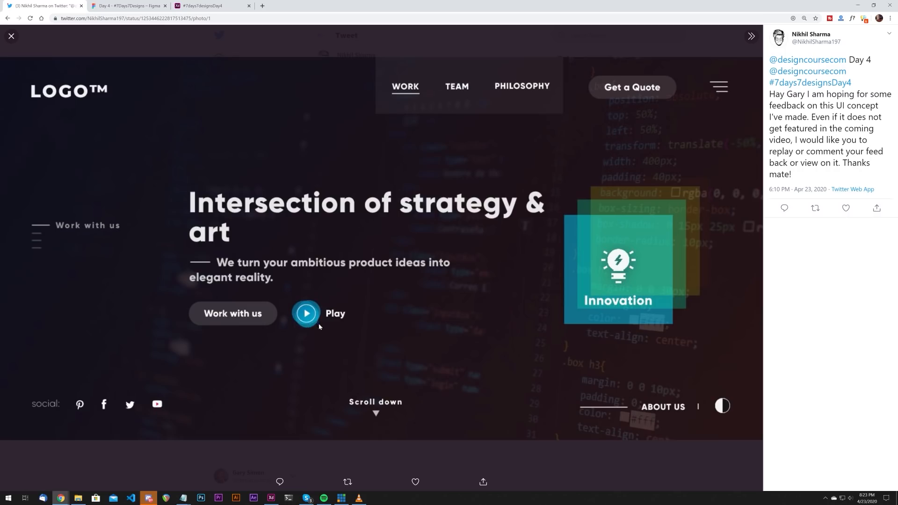
mouse_move(309, 319)
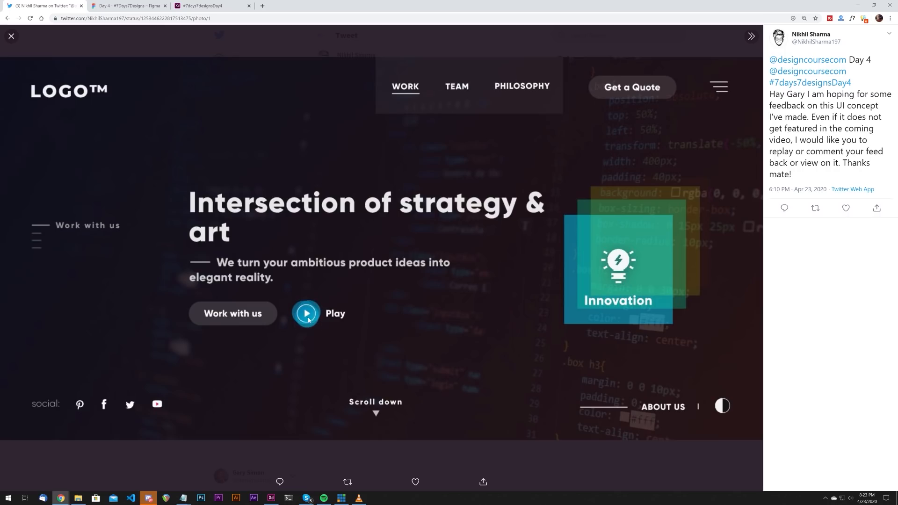
mouse_move(330, 318)
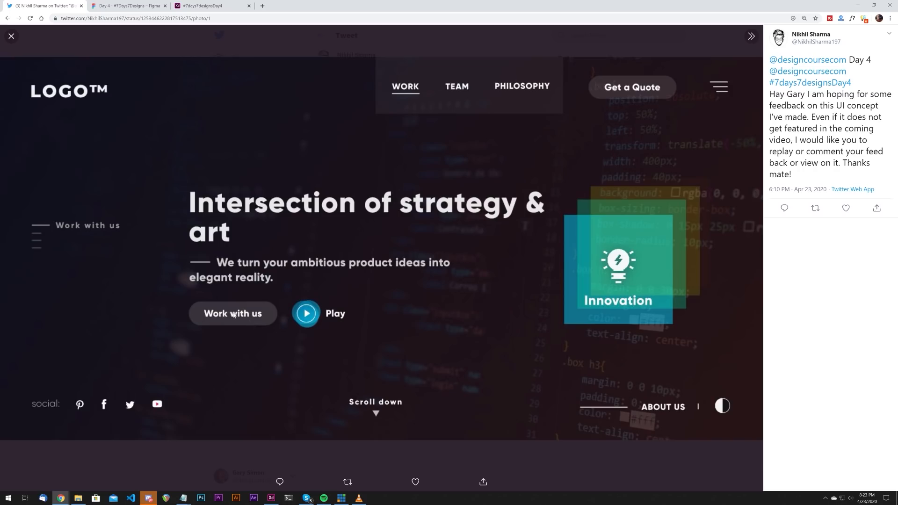
mouse_move(352, 319)
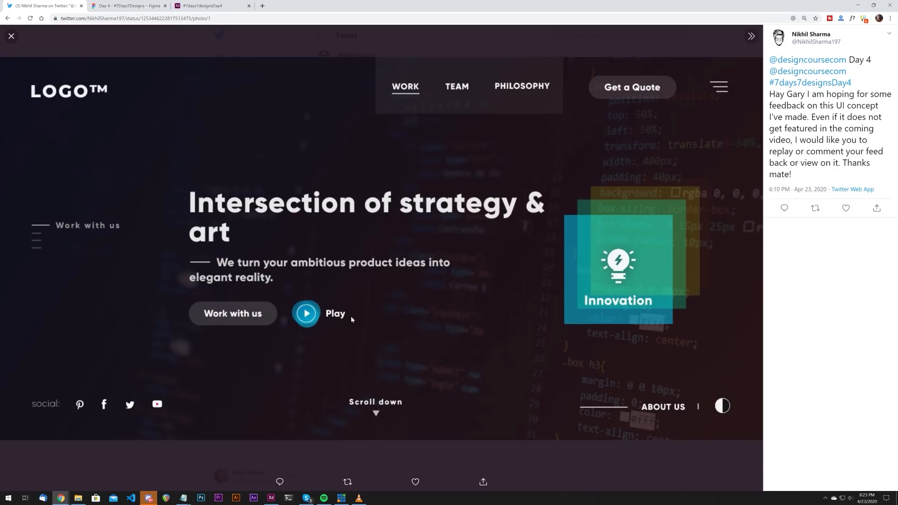
mouse_move(201, 312)
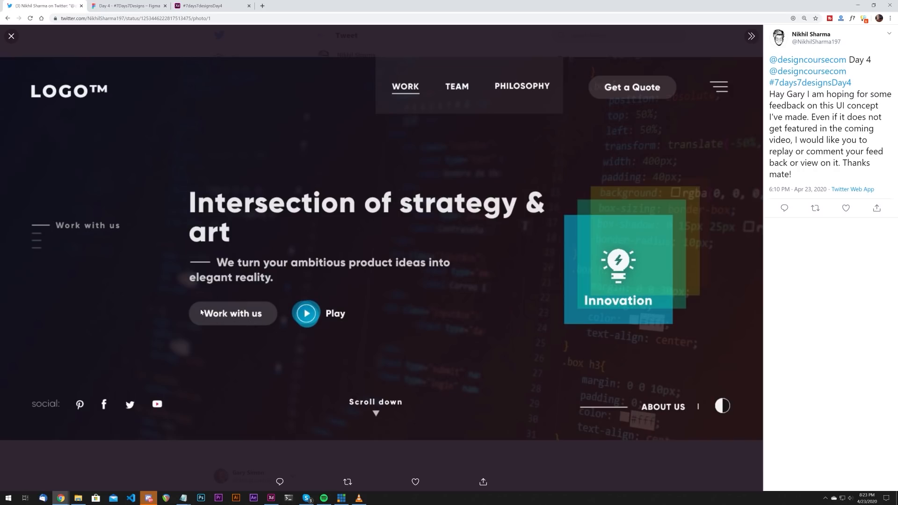
mouse_move(314, 319)
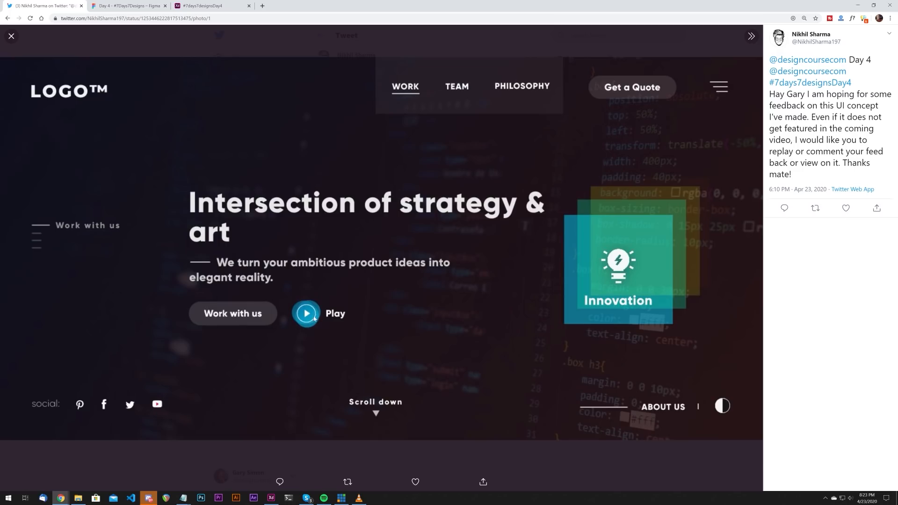
mouse_move(312, 317)
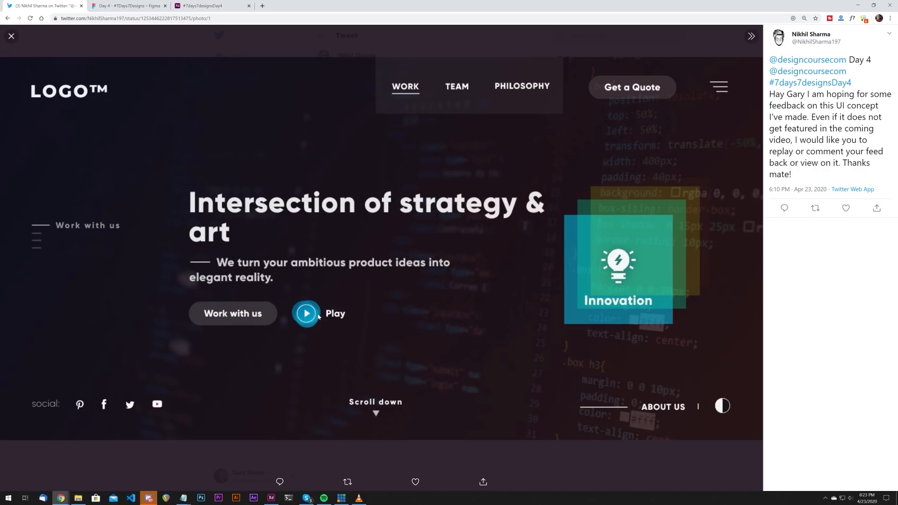
mouse_move(175, 177)
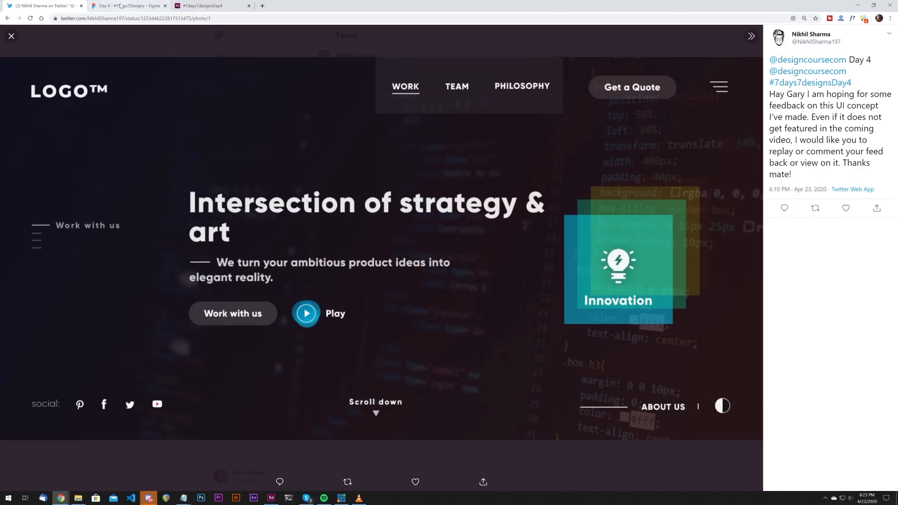
click(124, 6)
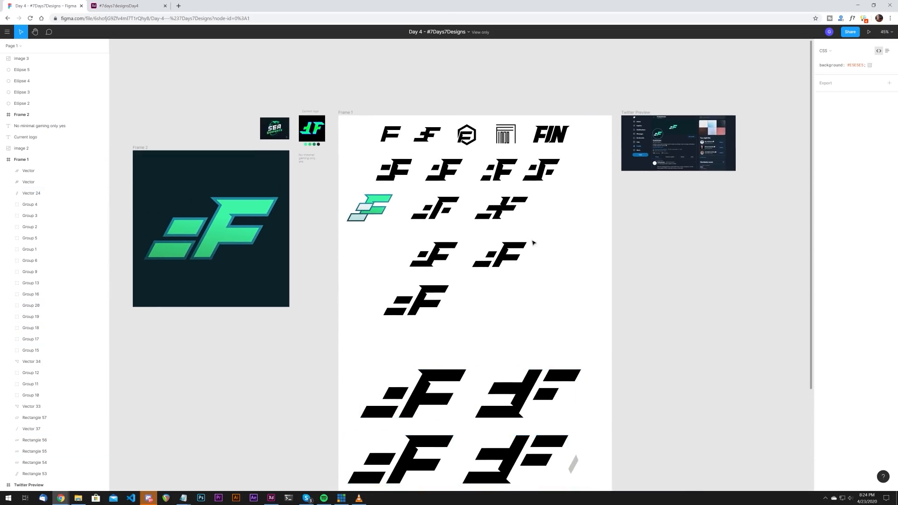
mouse_move(453, 319)
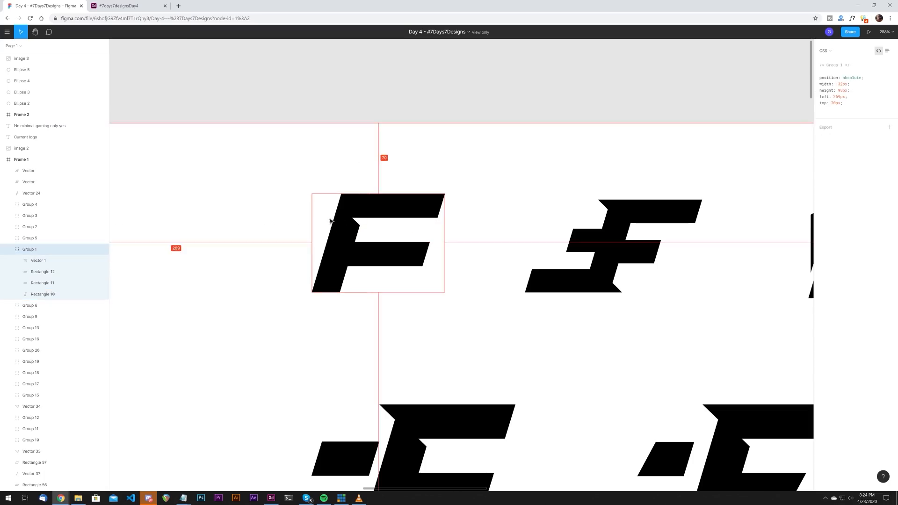
Select the single F logo mark in the Day 4 file to inspect its properties
click(42, 294)
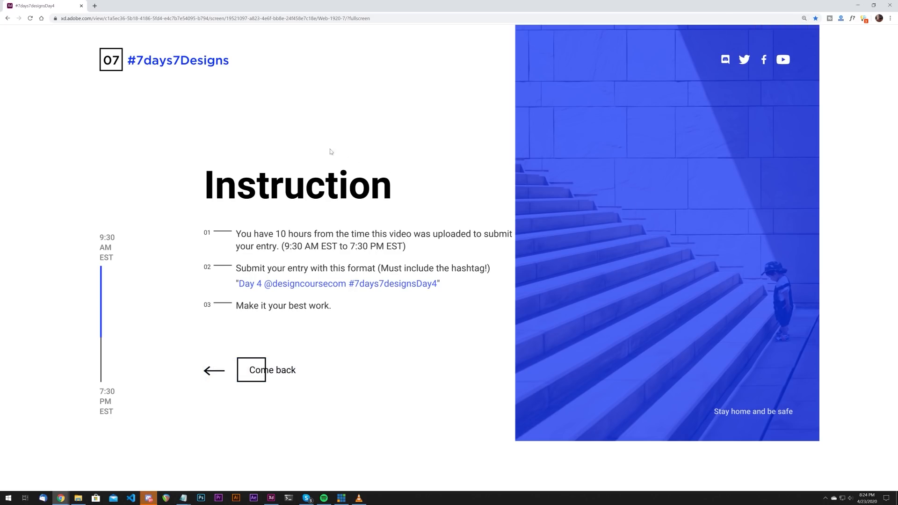
Use the 'Come back' link to return to the TODAY'S Challenge screen asking for #7days7designsDay4
click(266, 370)
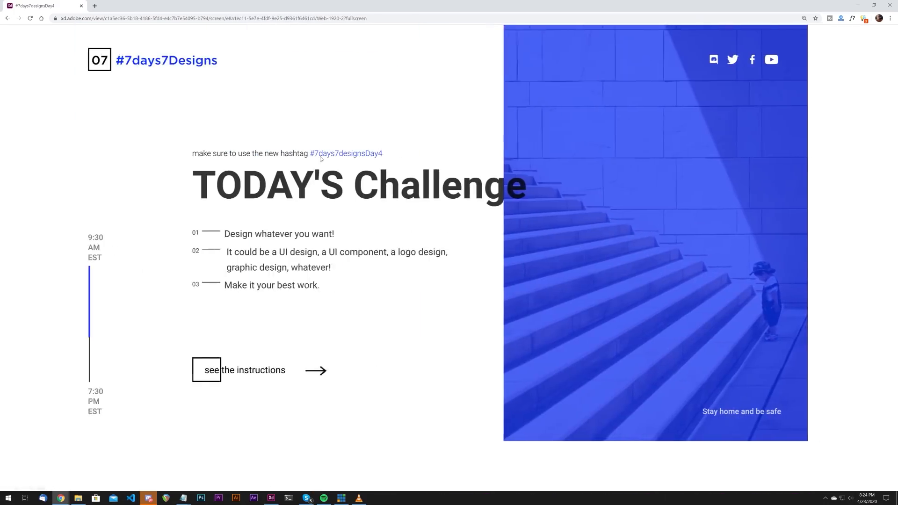
click(316, 370)
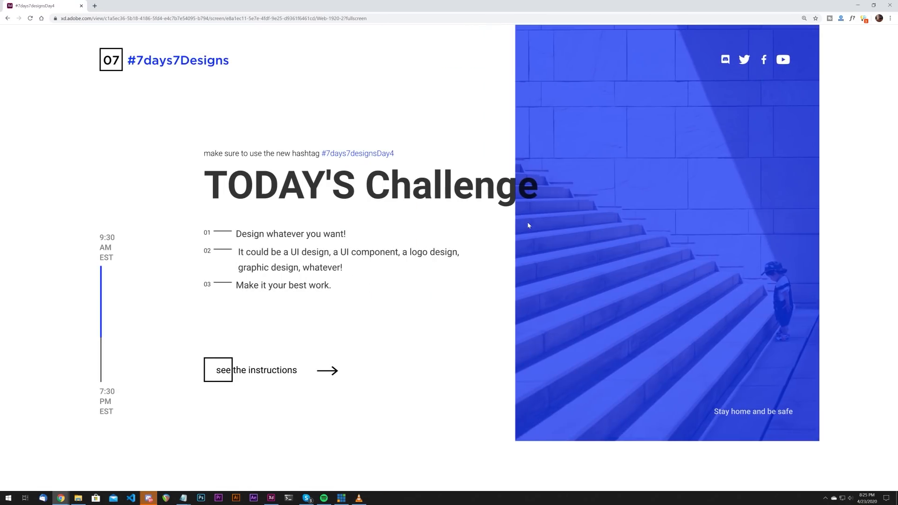
mouse_move(236, 240)
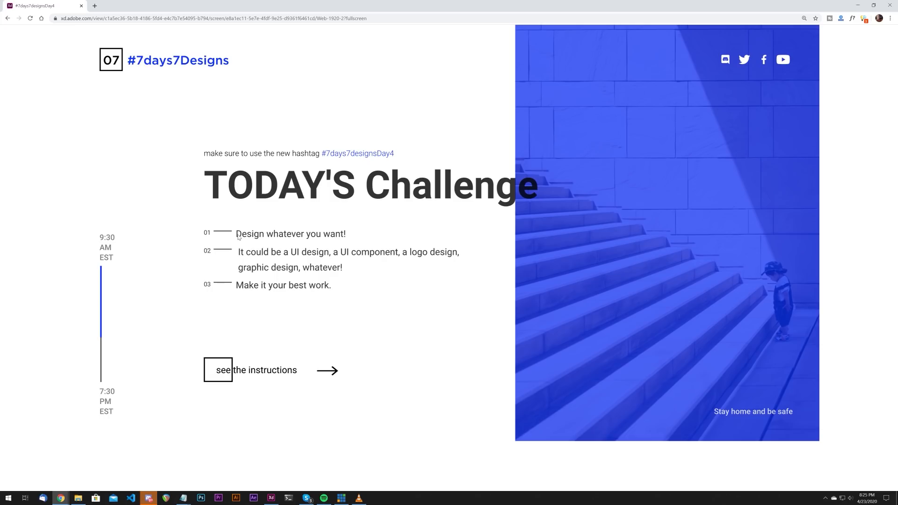
mouse_move(240, 227)
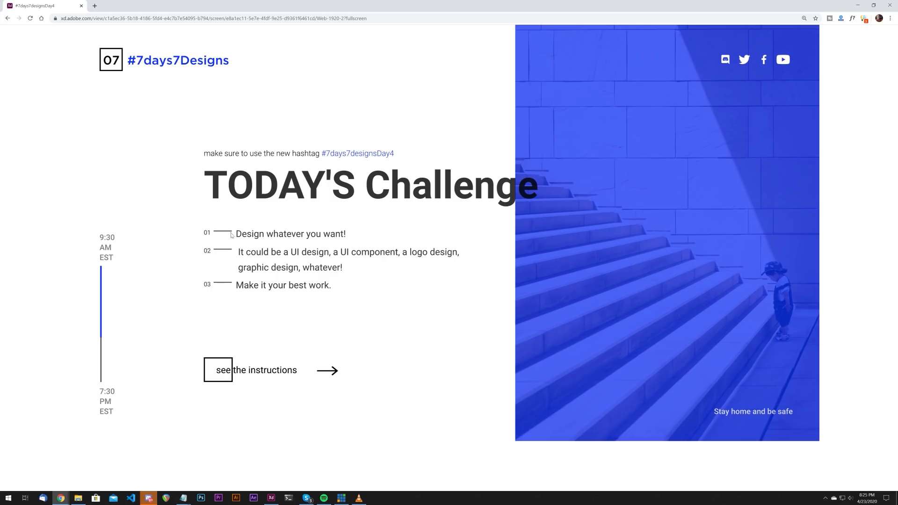
mouse_move(244, 235)
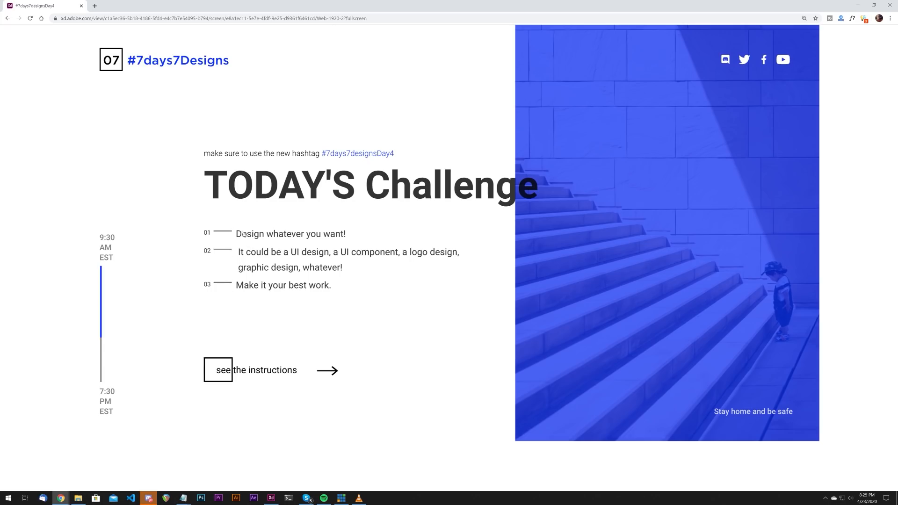
mouse_move(207, 225)
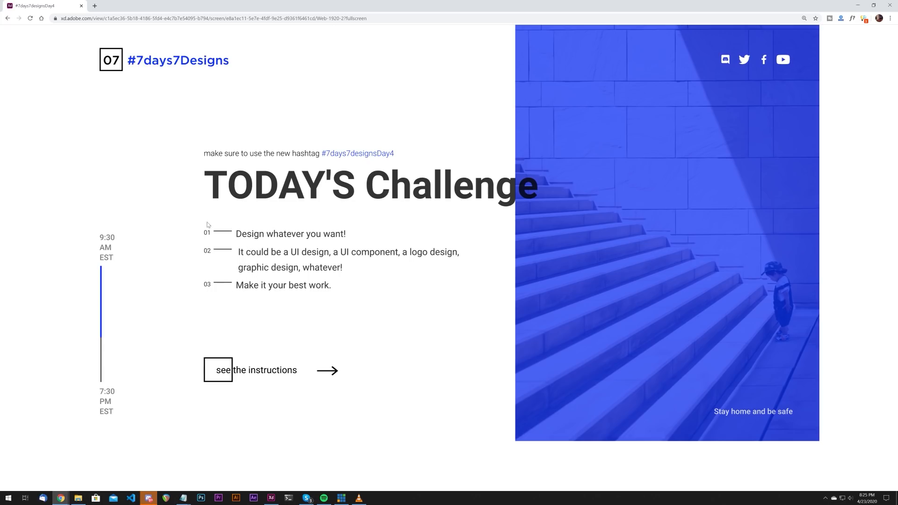
mouse_move(223, 291)
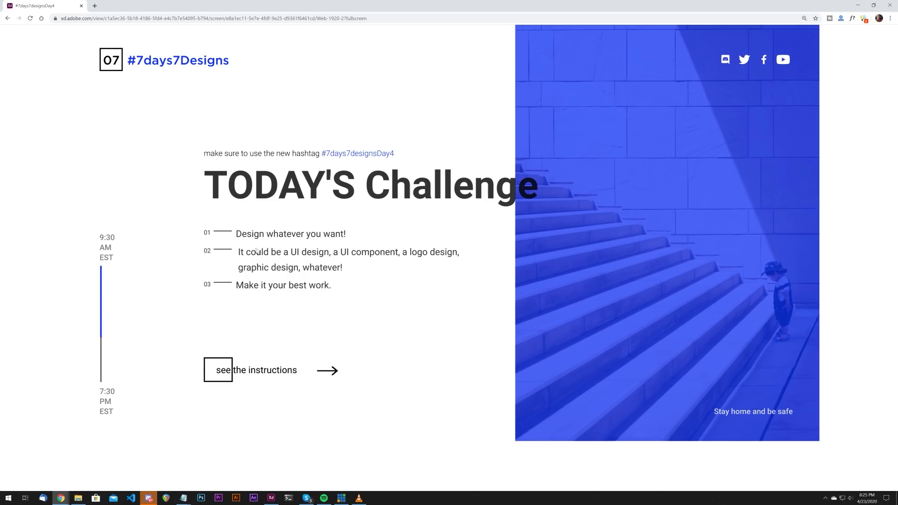
mouse_move(263, 246)
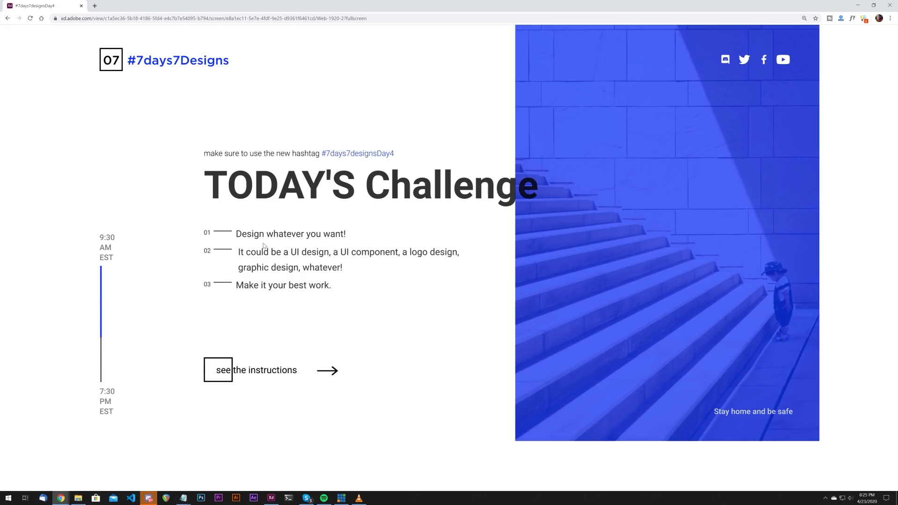
mouse_move(259, 371)
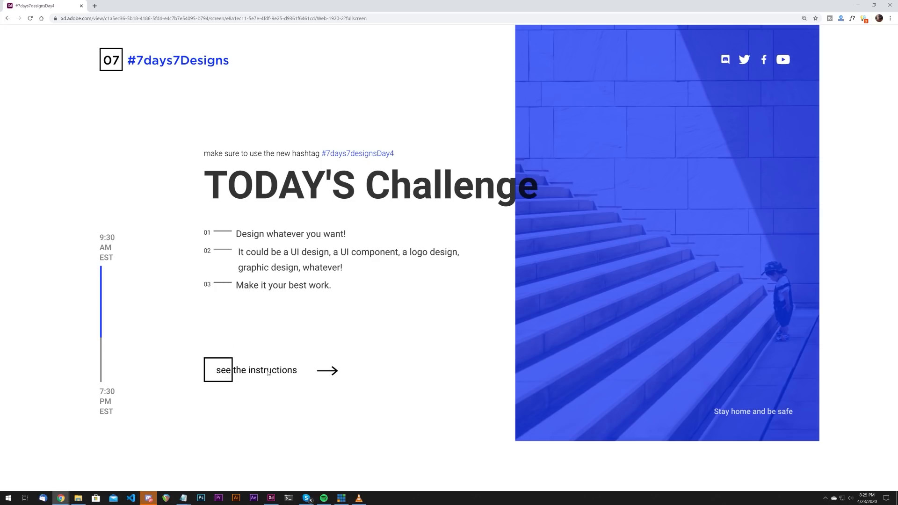
mouse_move(332, 375)
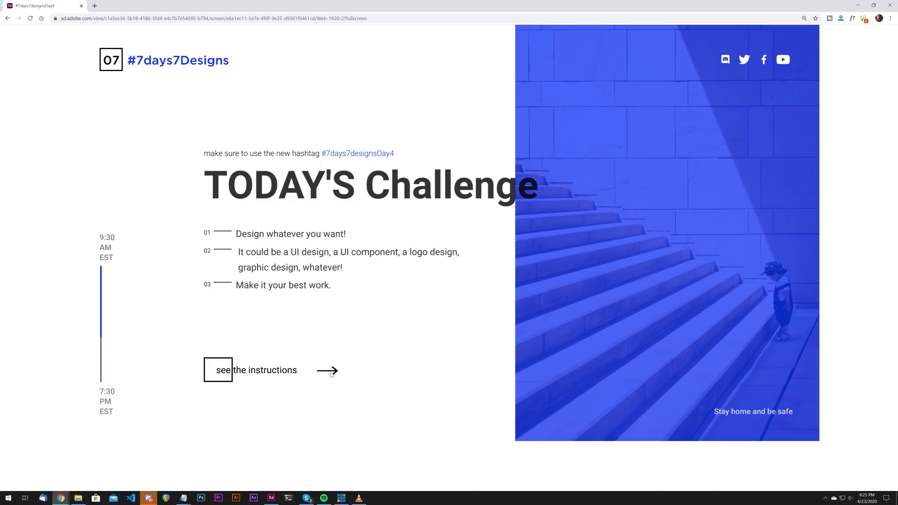
mouse_move(468, 311)
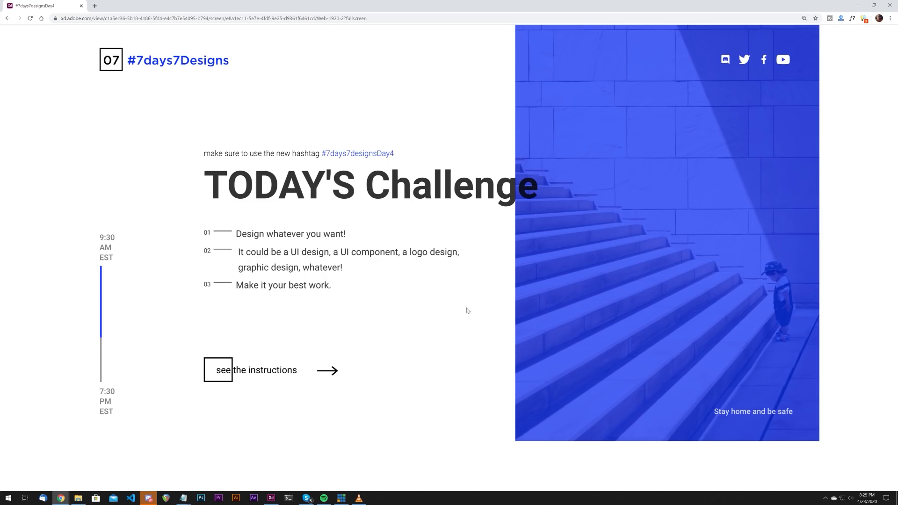
mouse_move(151, 98)
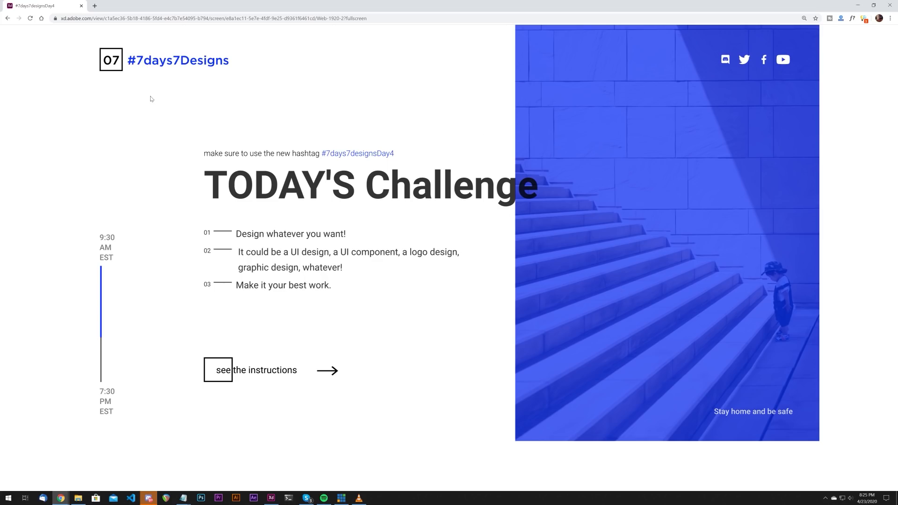